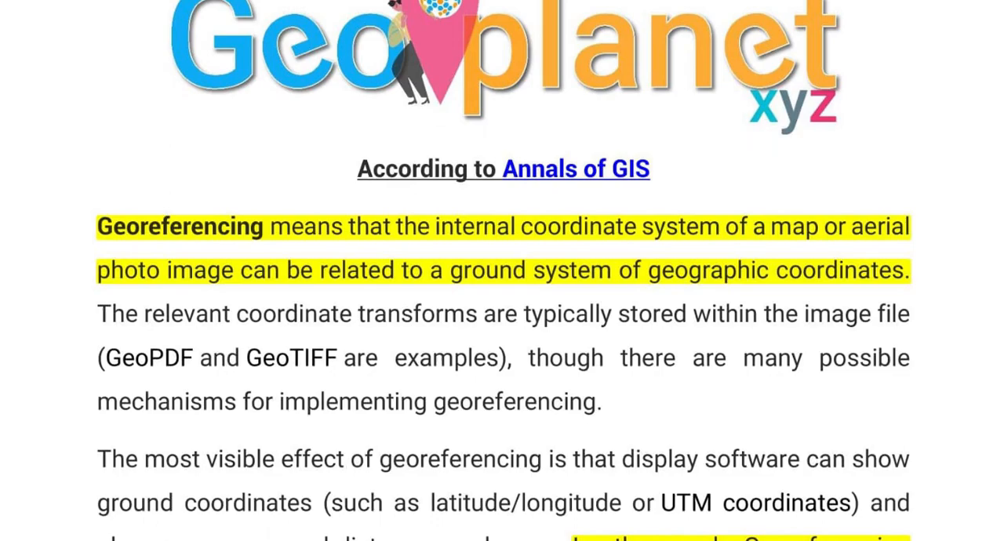
Step: Open the Catalog window and select its Home and Folder Connections entries
scroll("down", 3)
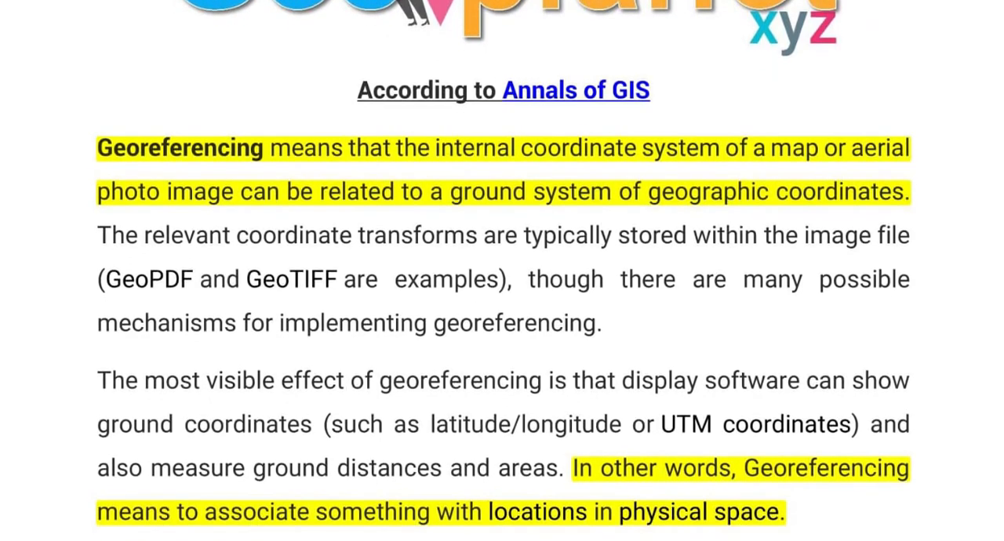
scroll("down", 3)
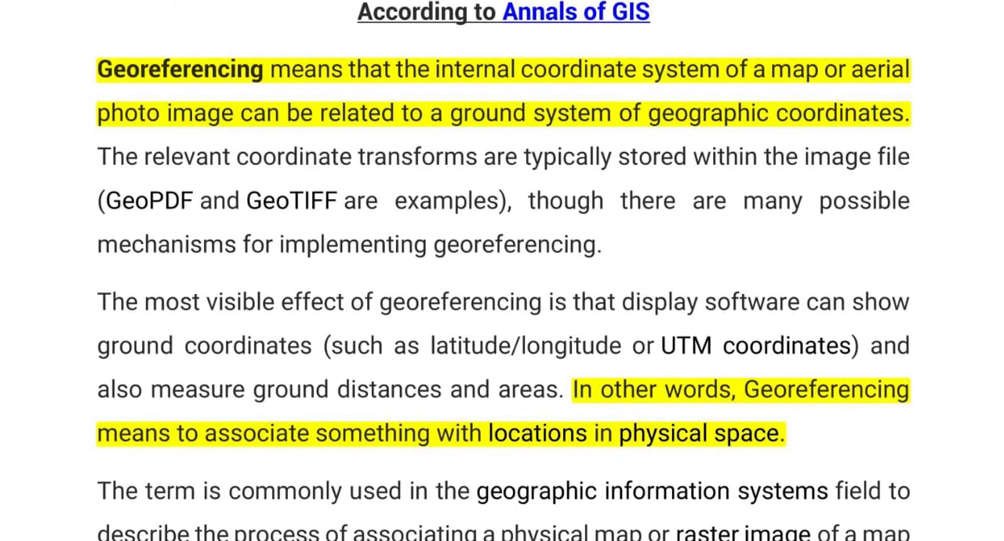
scroll("down", 3)
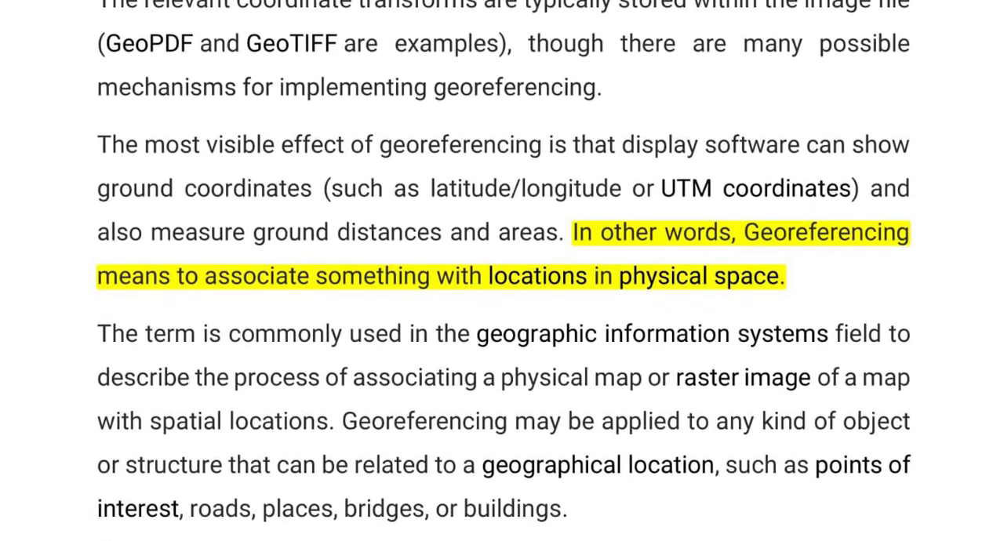
scroll("down", 3)
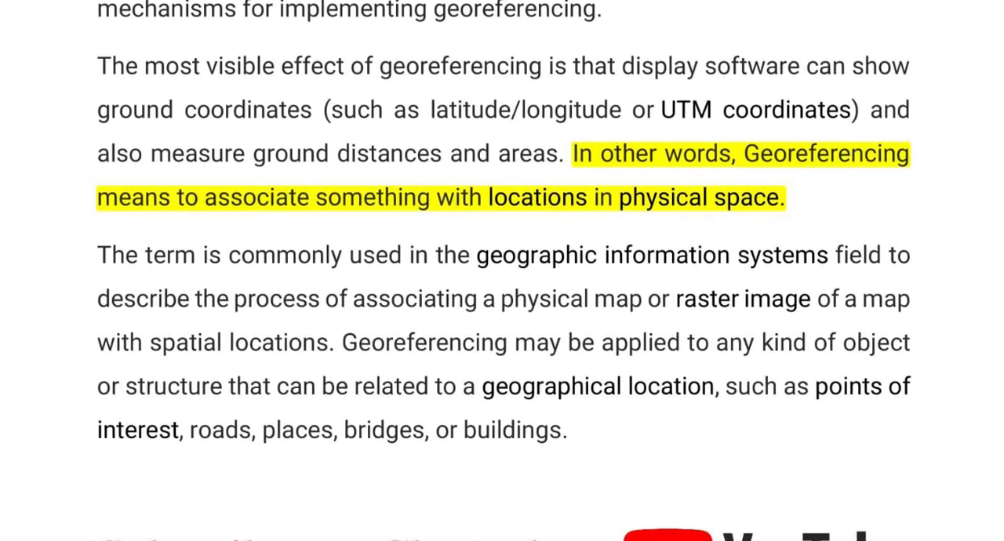
scroll("down", 3)
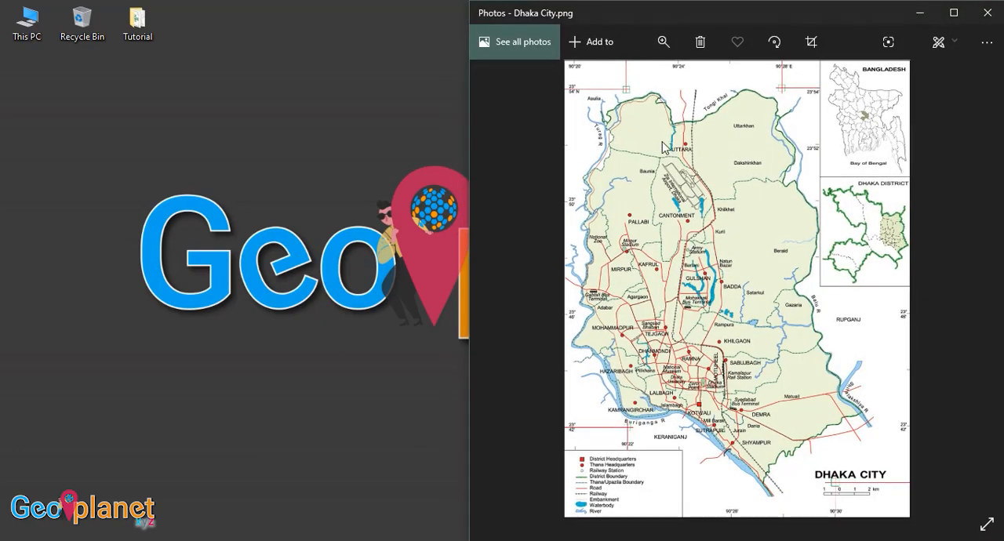
mouse_move(775, 261)
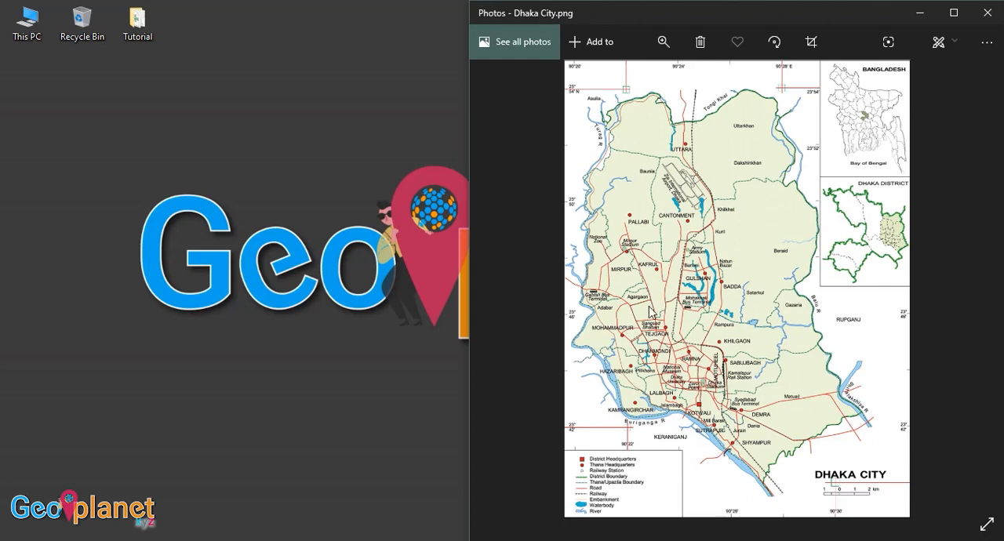
mouse_move(616, 155)
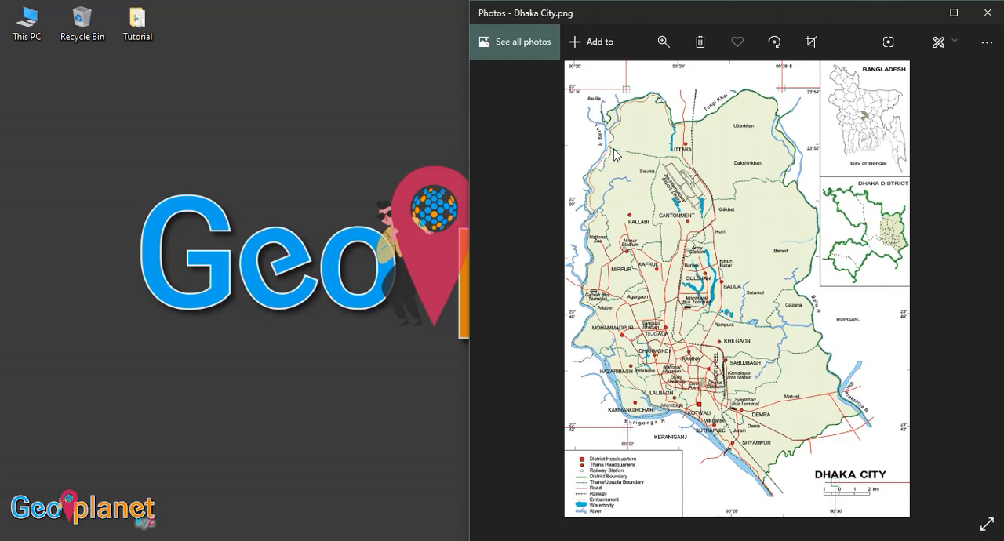
mouse_move(640, 131)
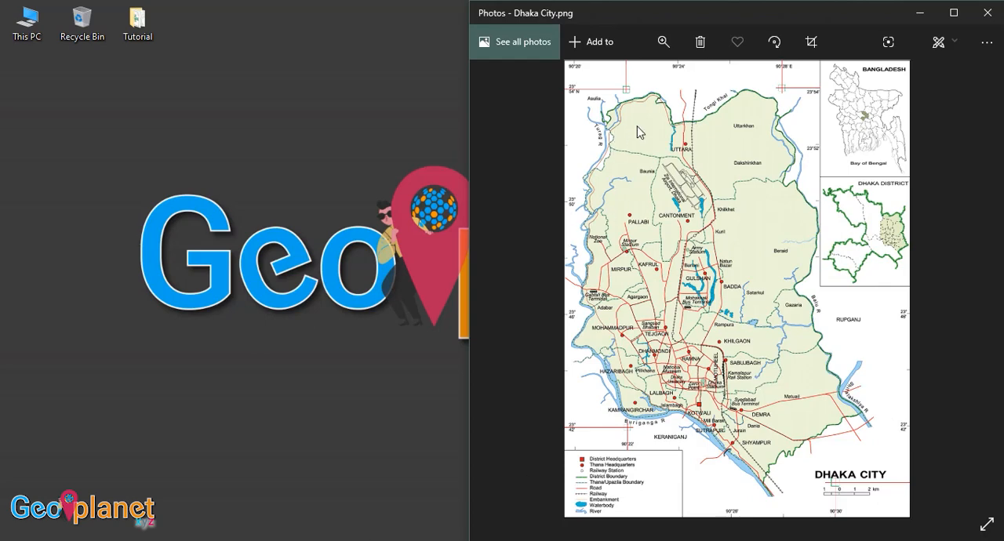
mouse_move(728, 186)
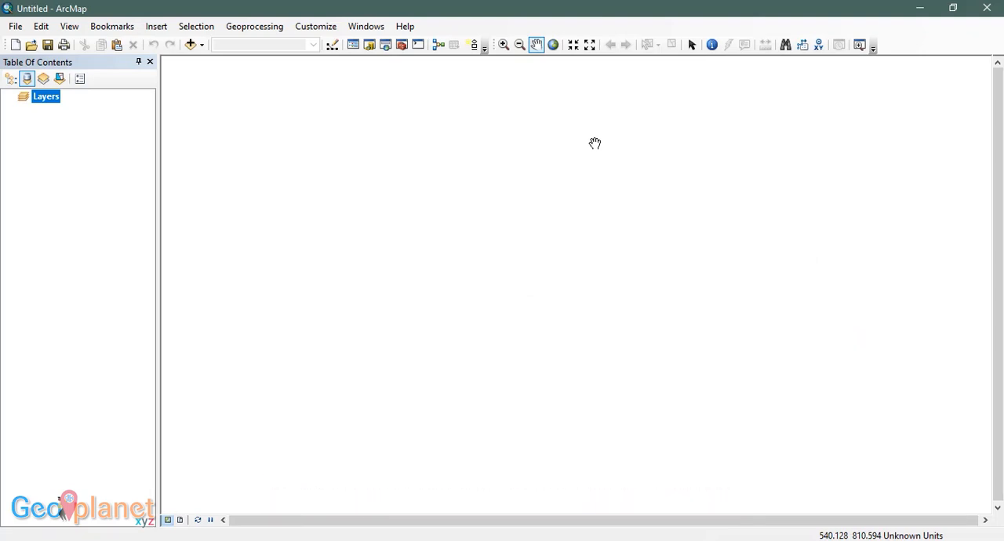
mouse_move(366, 25)
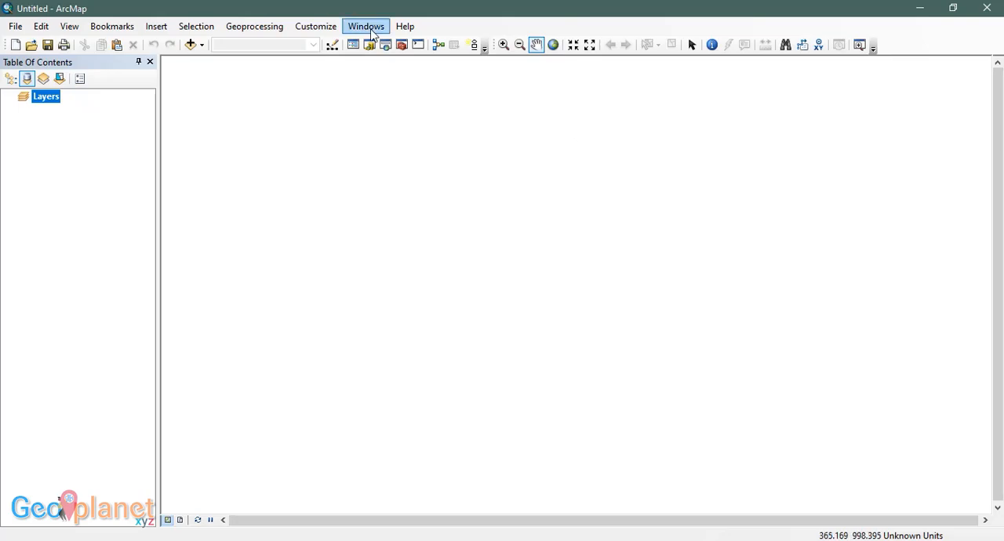
left_click(366, 26)
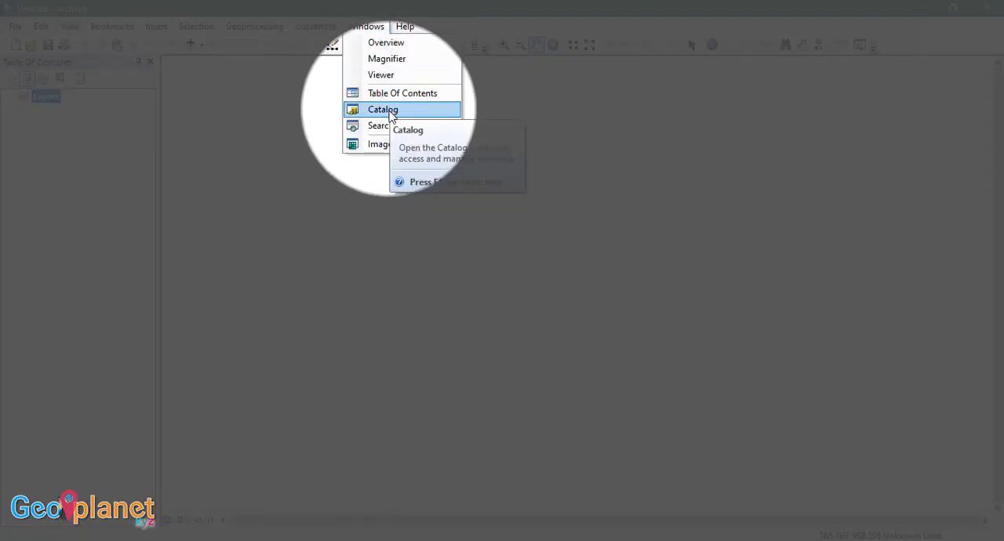
left_click(383, 109)
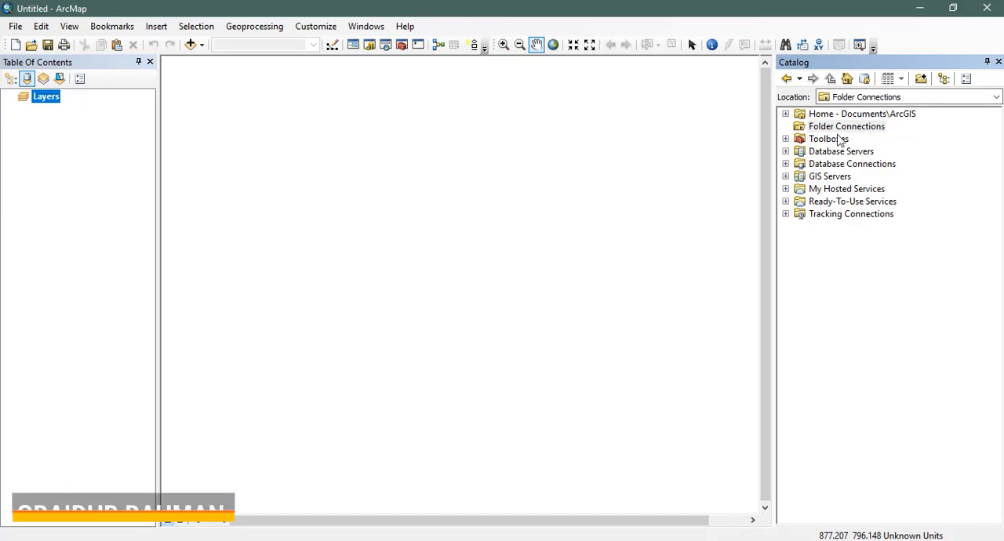
left_click(863, 113)
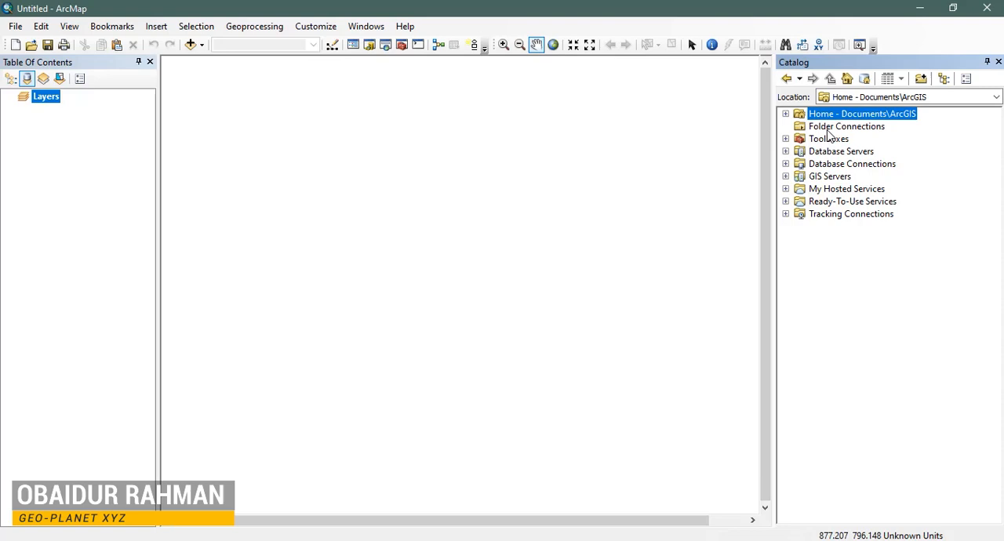
left_click(848, 126)
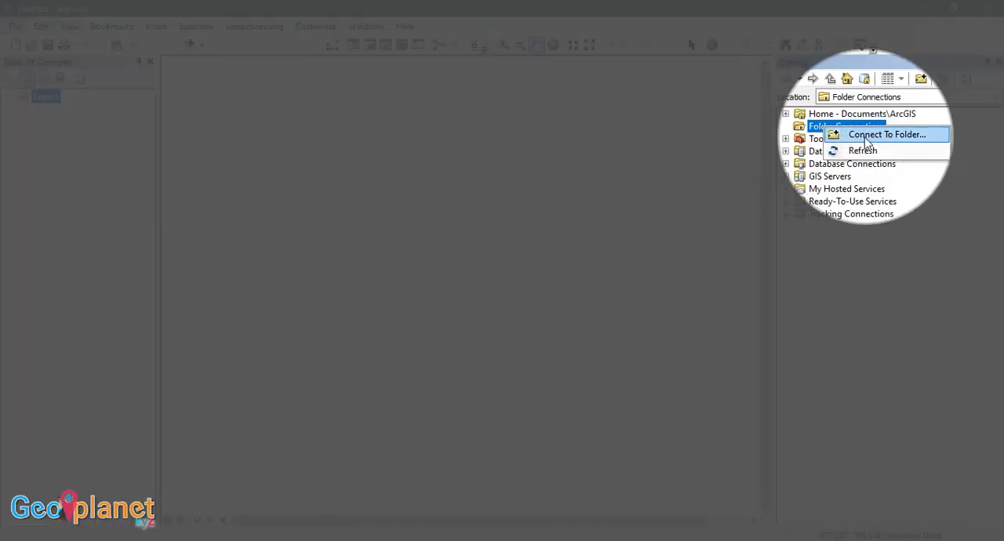
mouse_move(887, 134)
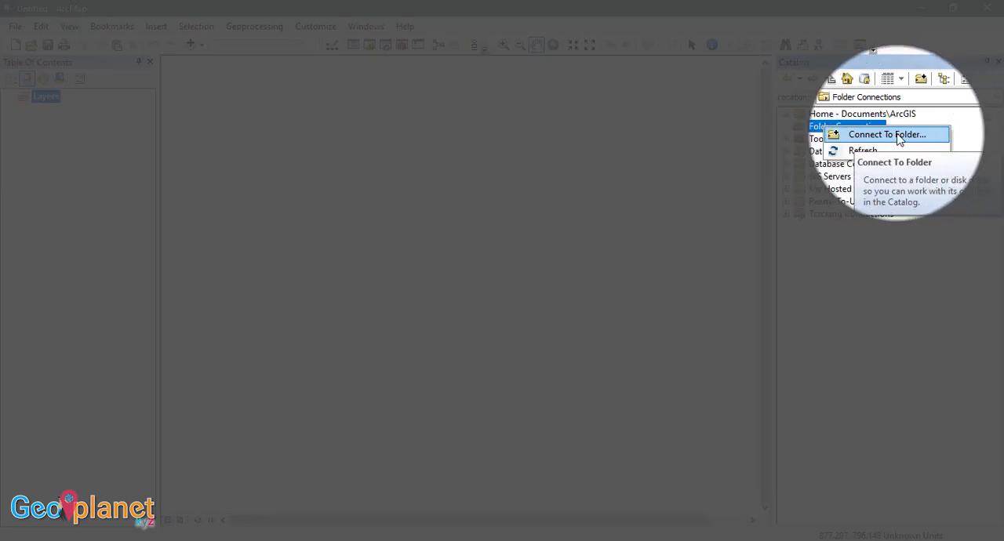
Step: Add a folder connection to the Desktop Tutorial folder
left_click(887, 134)
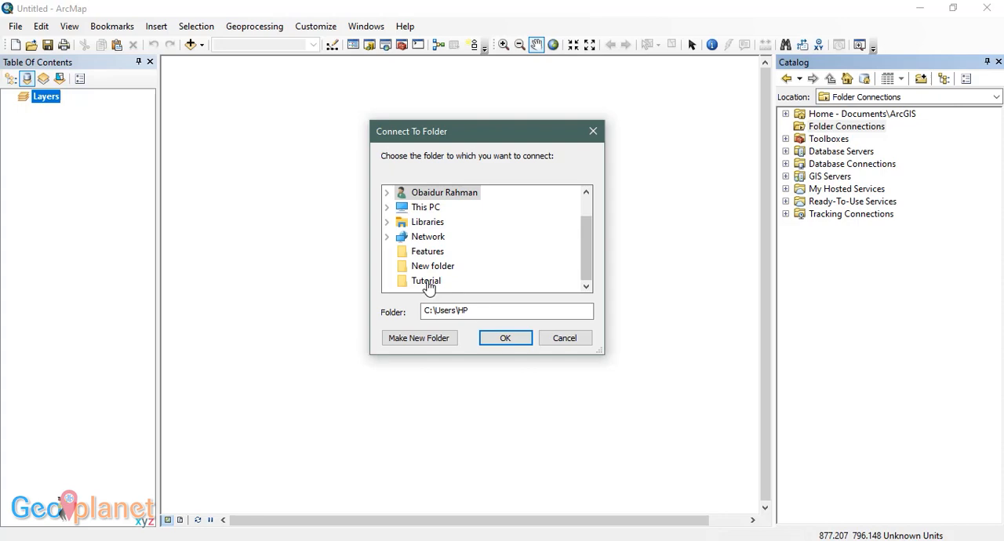
left_click(426, 281)
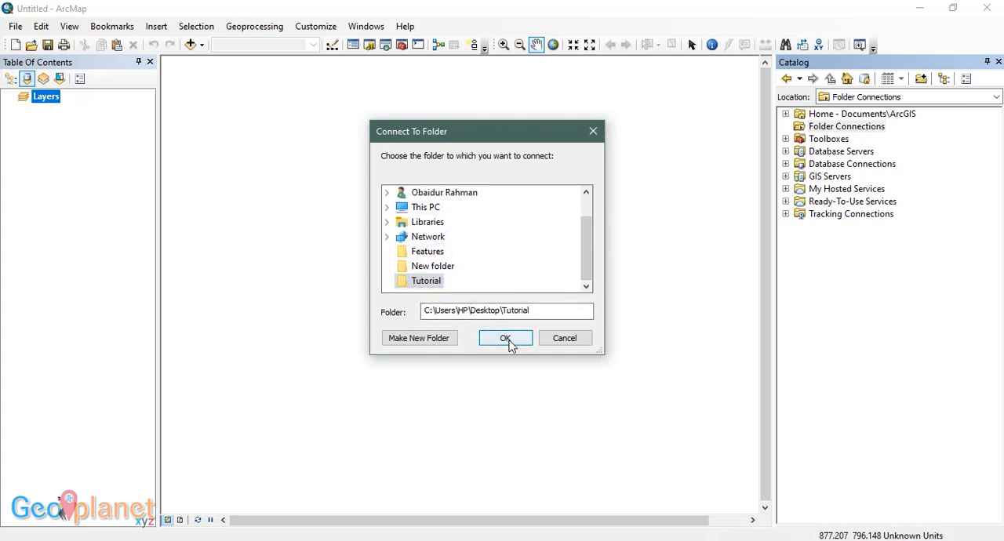
left_click(506, 338)
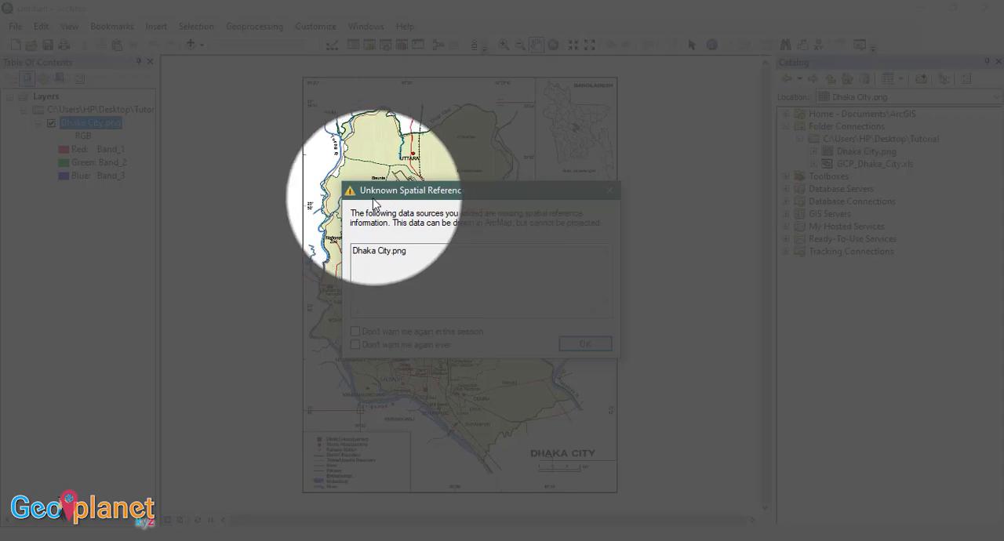
mouse_move(401, 204)
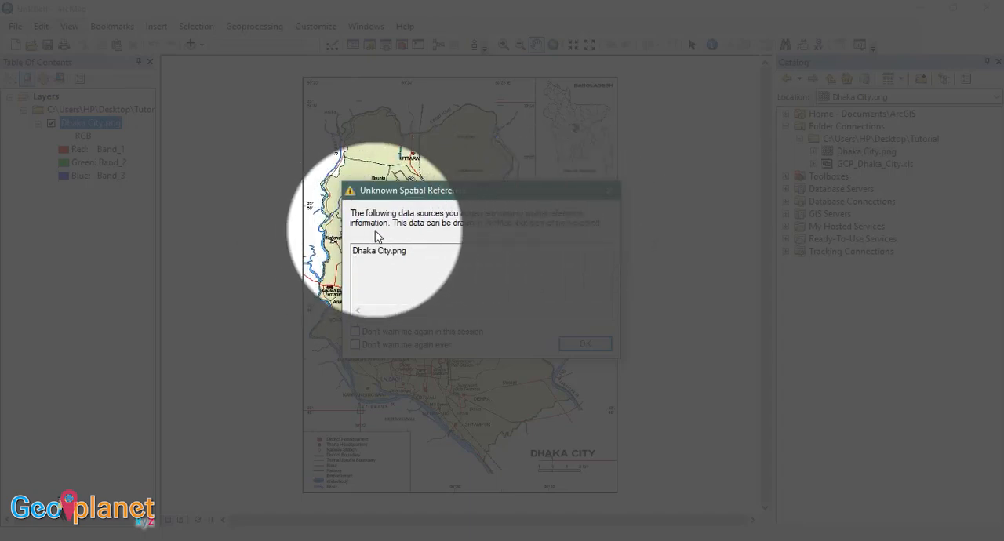
mouse_move(424, 237)
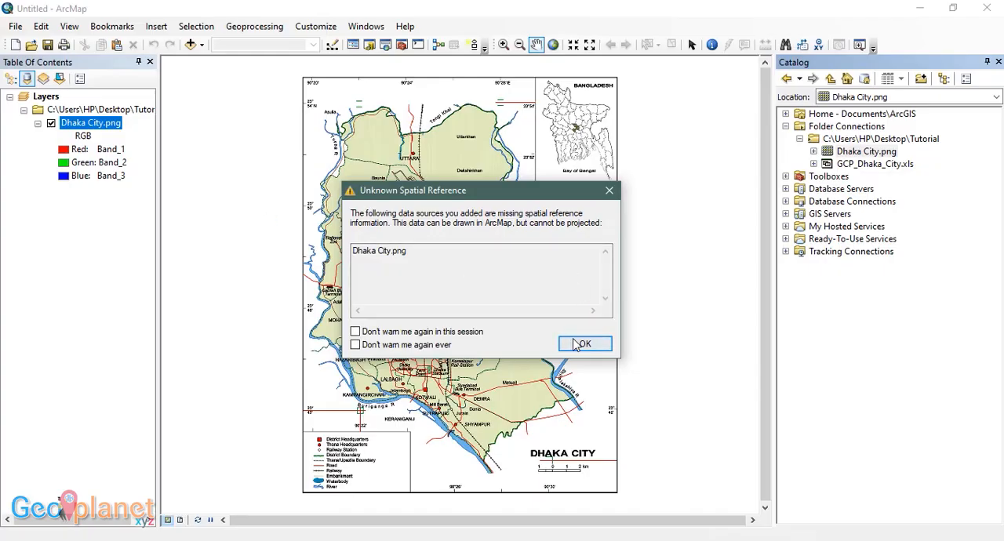
Step: Dismiss the spatial reference warning and add the GCP$ sheet from GCP_Dhaka_City.xls
left_click(584, 344)
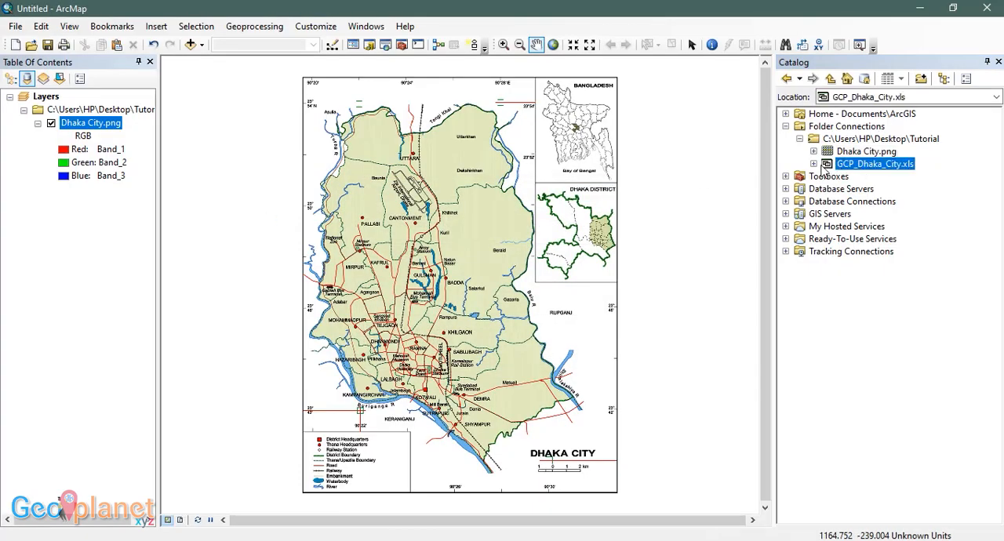
left_click(813, 164)
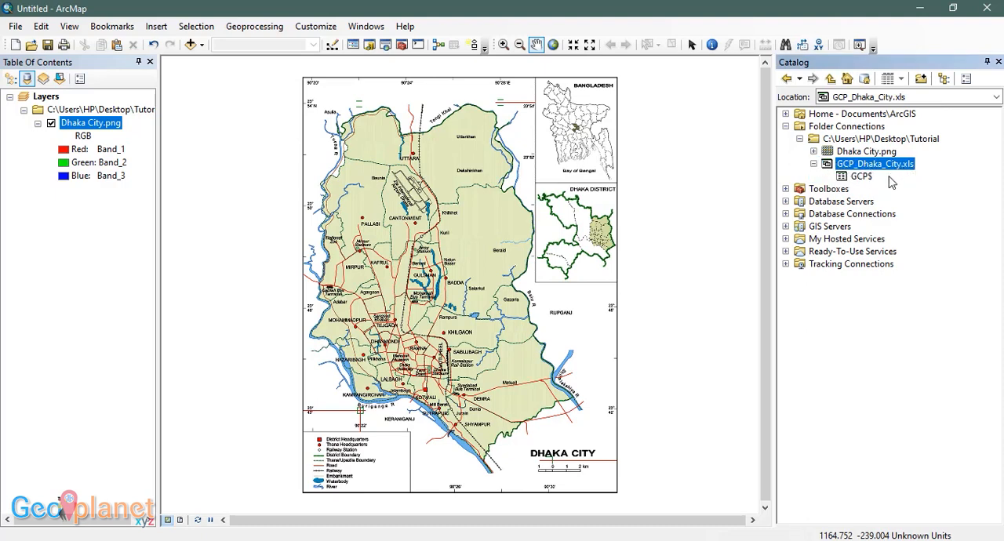
left_click(862, 176)
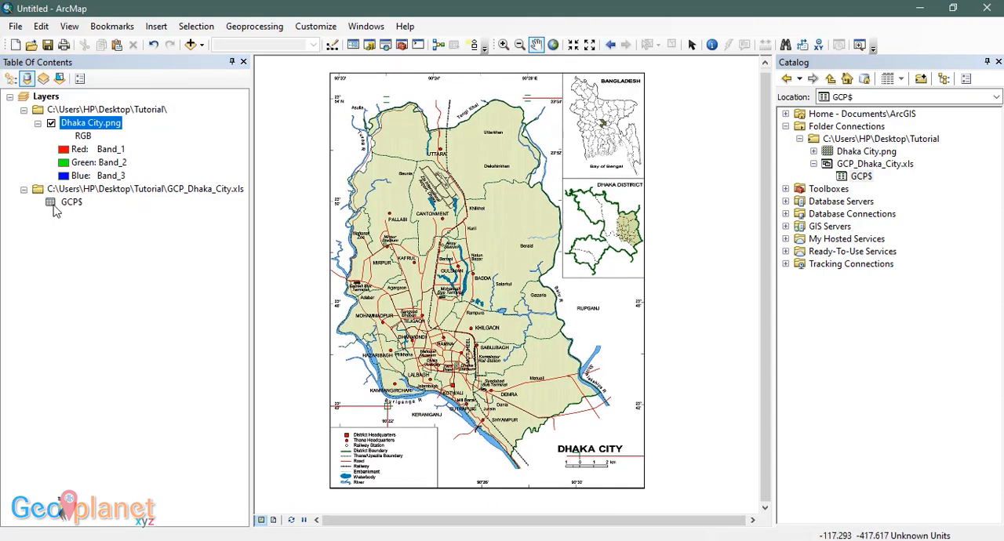
left_click(70, 202)
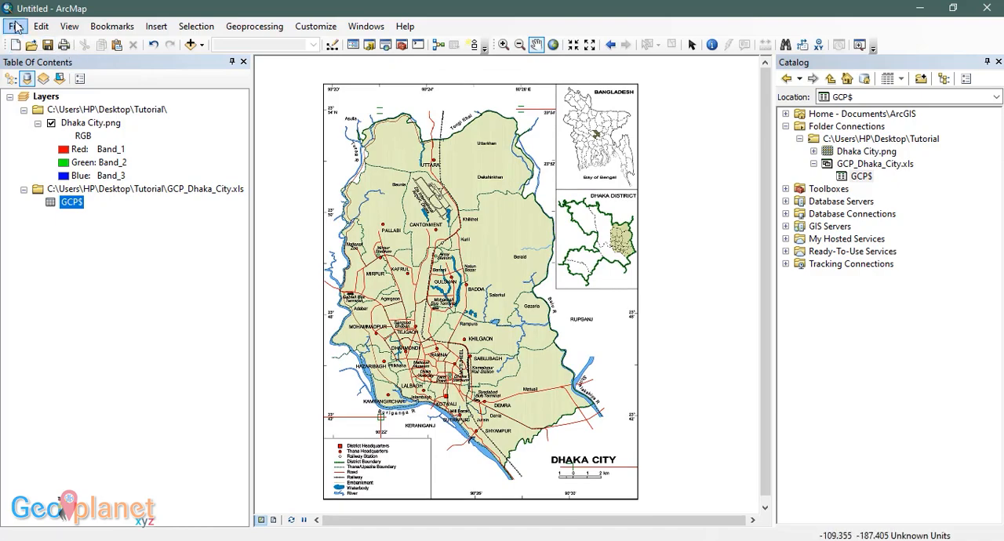
Step: Set up Add XY Data for GCP$ with X_DD as X field and Y_DD as Y
left_click(14, 26)
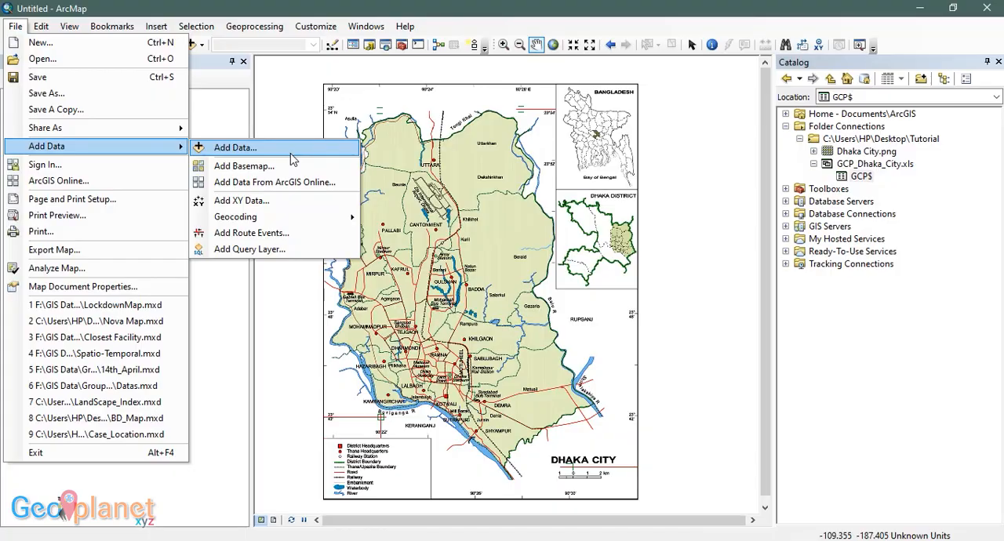
mouse_move(241, 200)
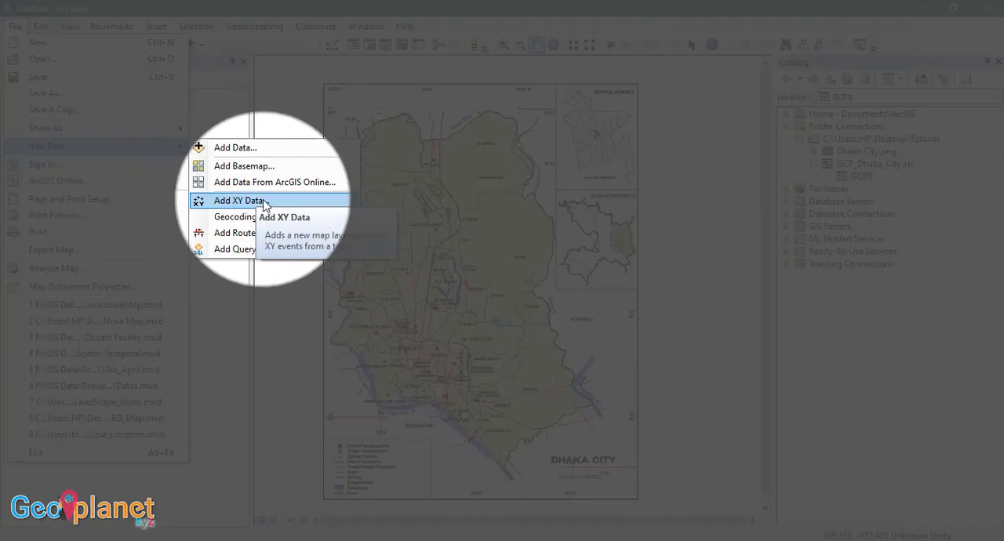
left_click(238, 200)
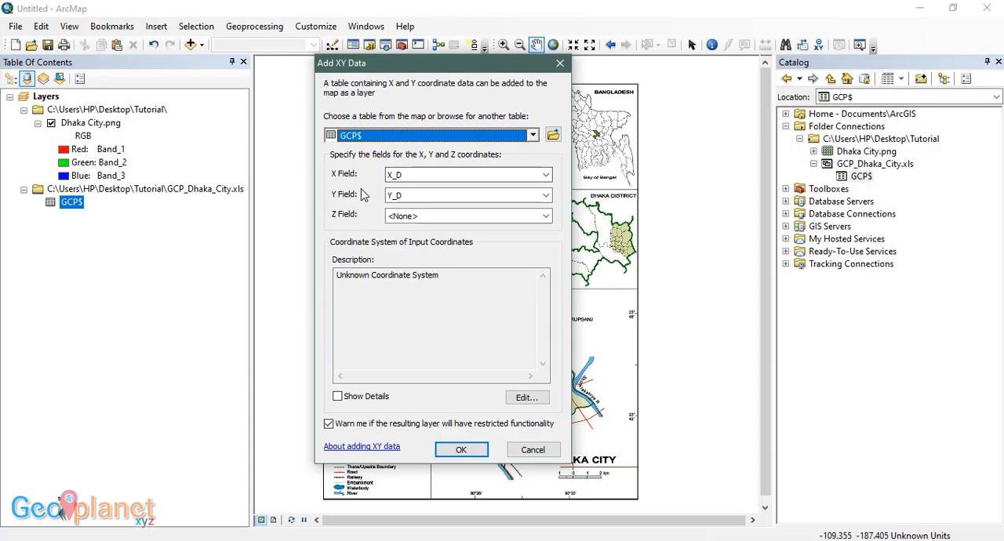
mouse_move(439, 227)
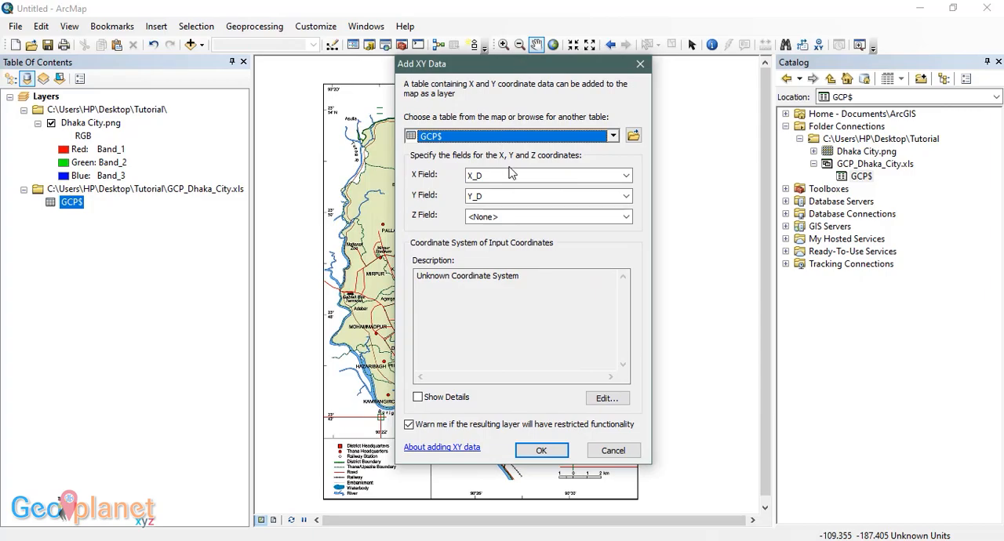
left_click(625, 175)
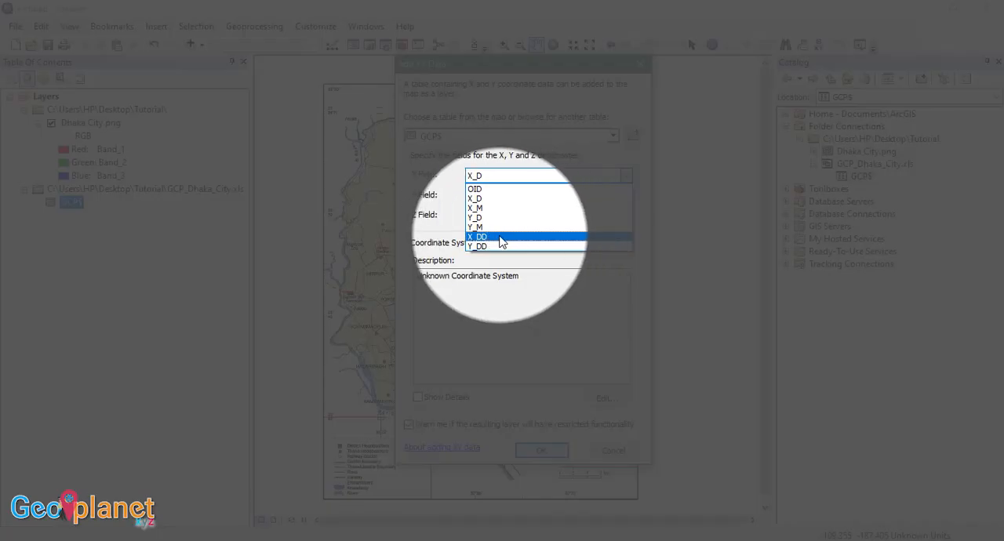
left_click(479, 236)
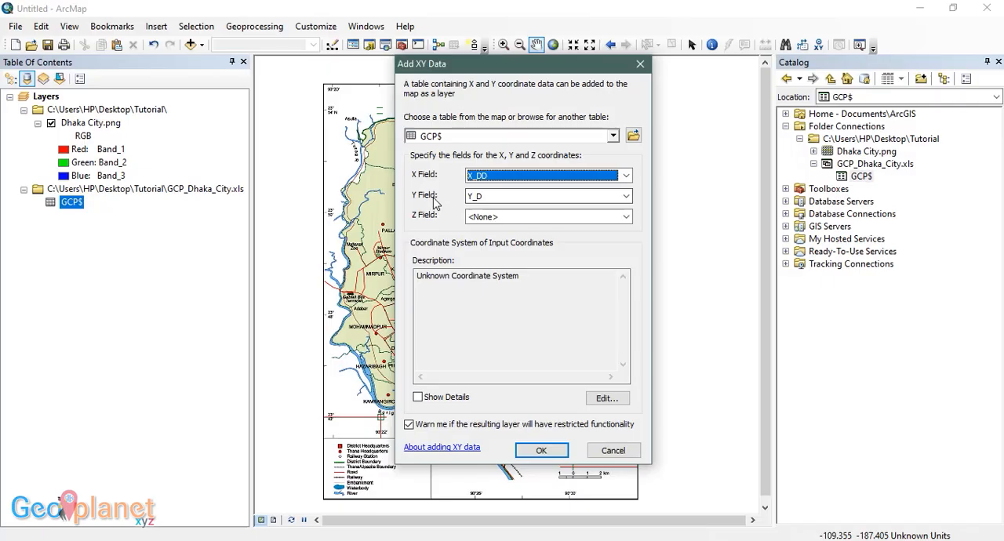
left_click(625, 195)
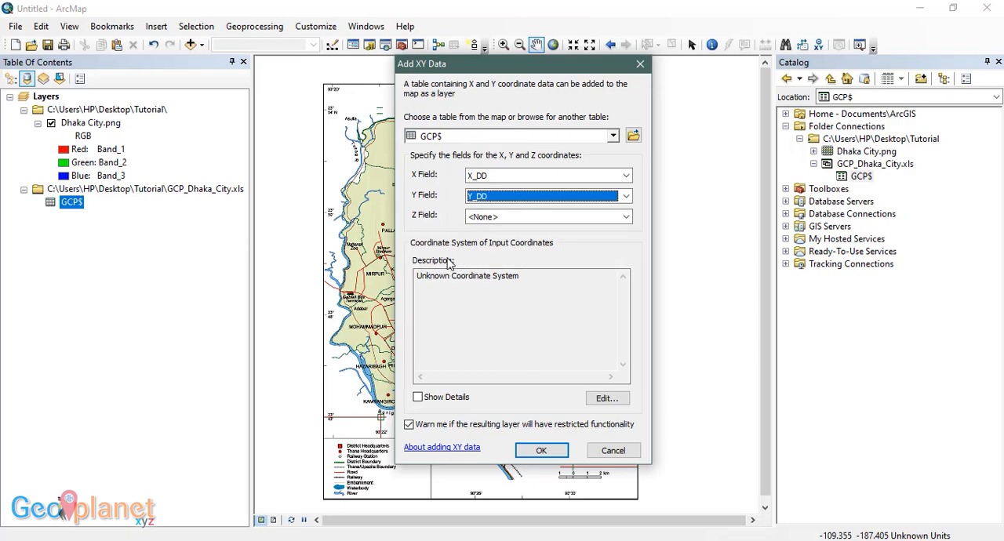
mouse_move(502, 251)
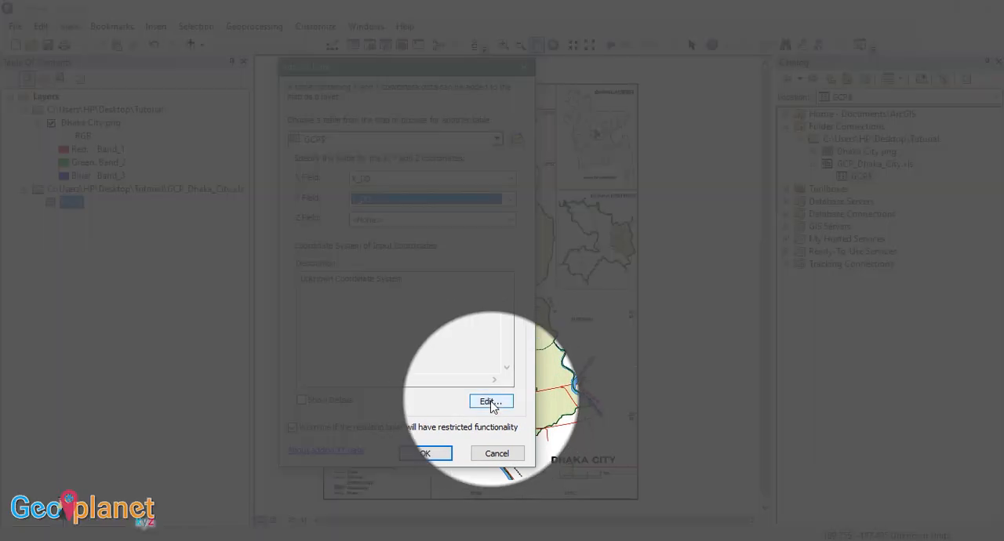
Step: Assign the WGS 1984 geographic coordinate system to the XY points and confirm adding them
left_click(490, 401)
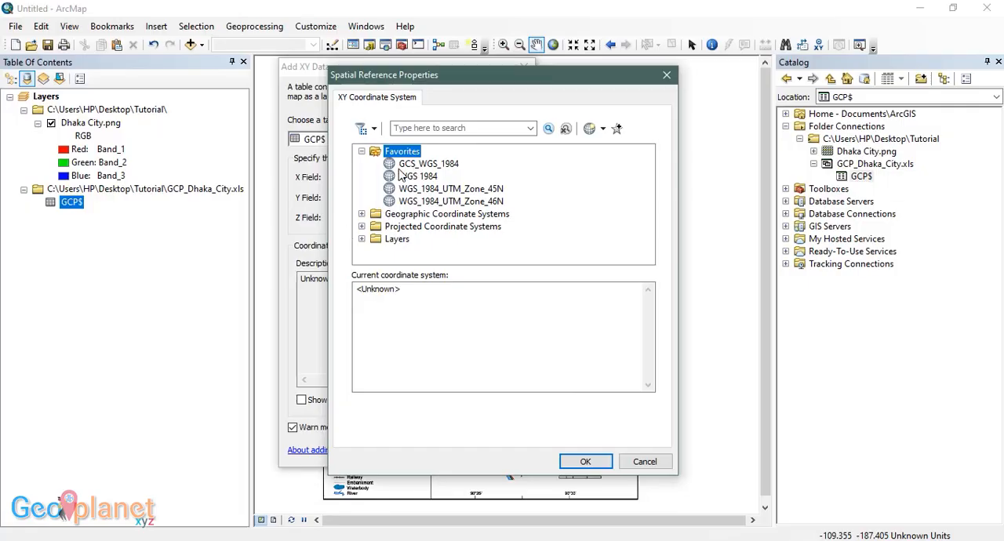
left_click(362, 214)
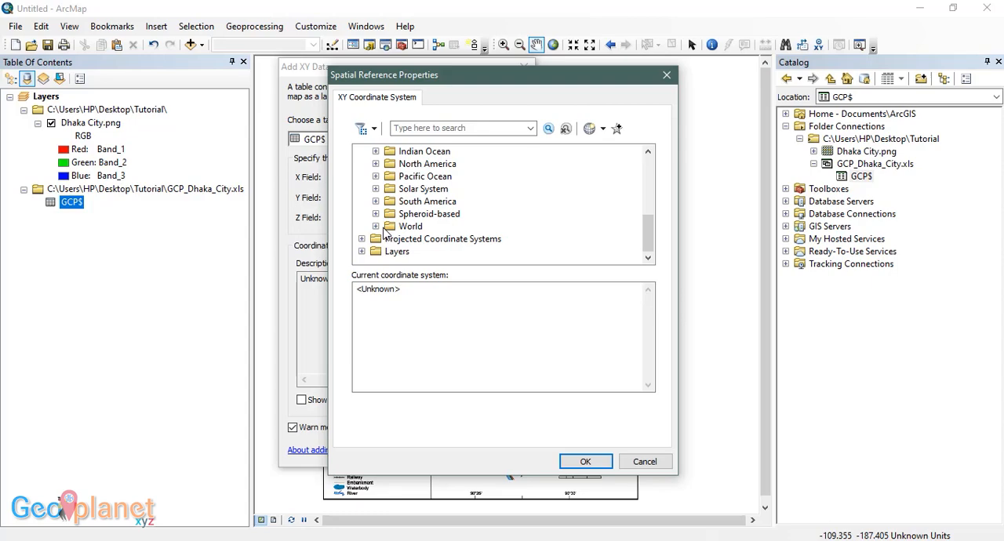
left_click(432, 226)
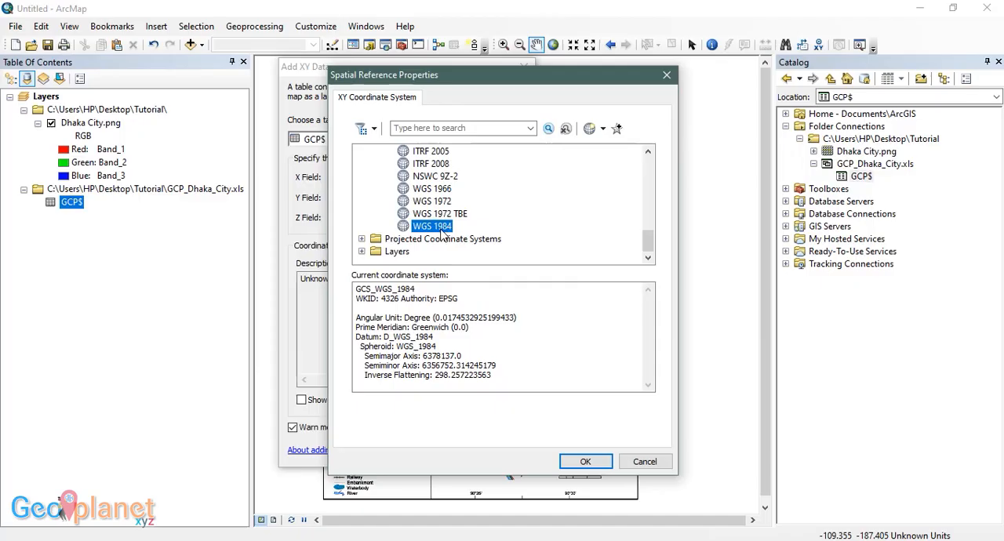
left_click(586, 461)
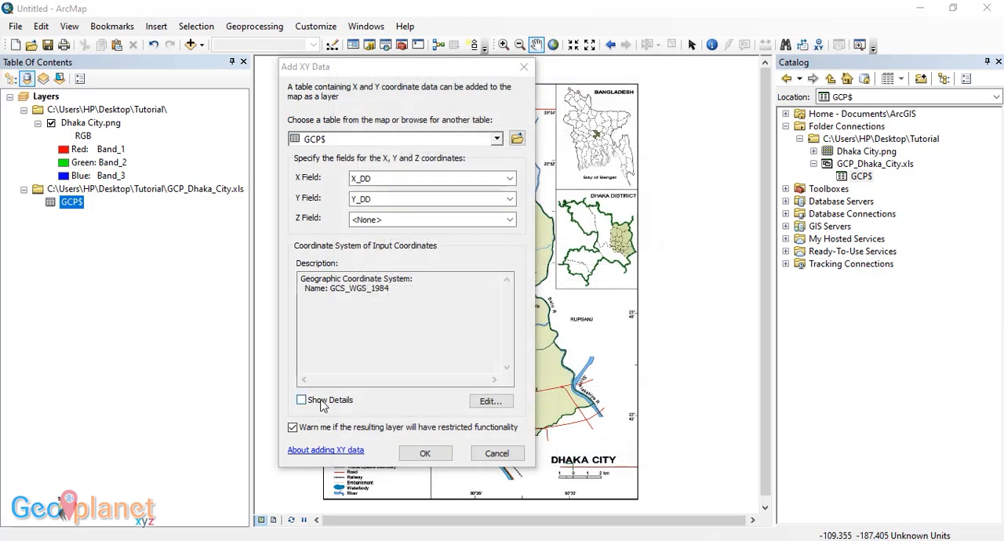
left_click(301, 400)
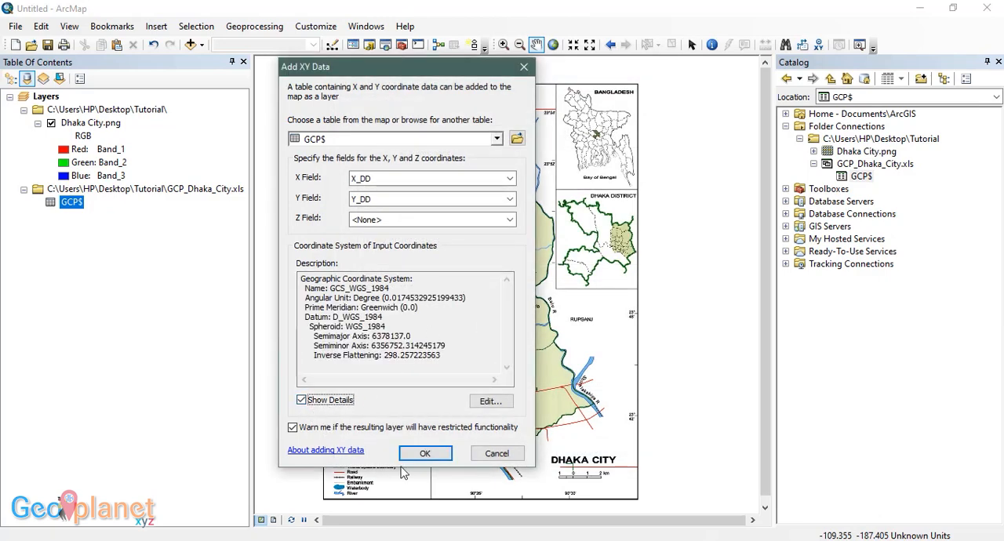
left_click(425, 453)
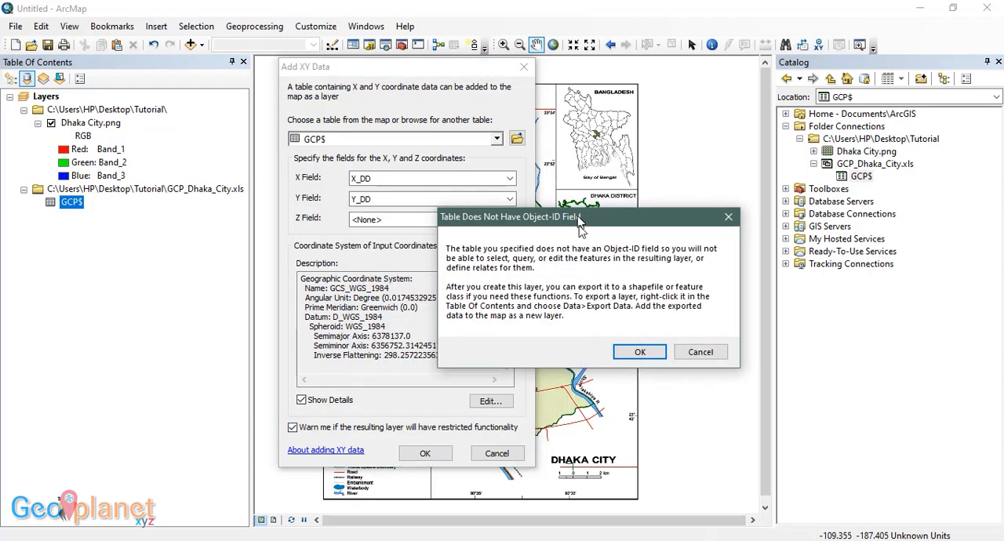
Step: Accept the Object-ID warning to create GCP$ Events and open its symbol selector
left_click(639, 351)
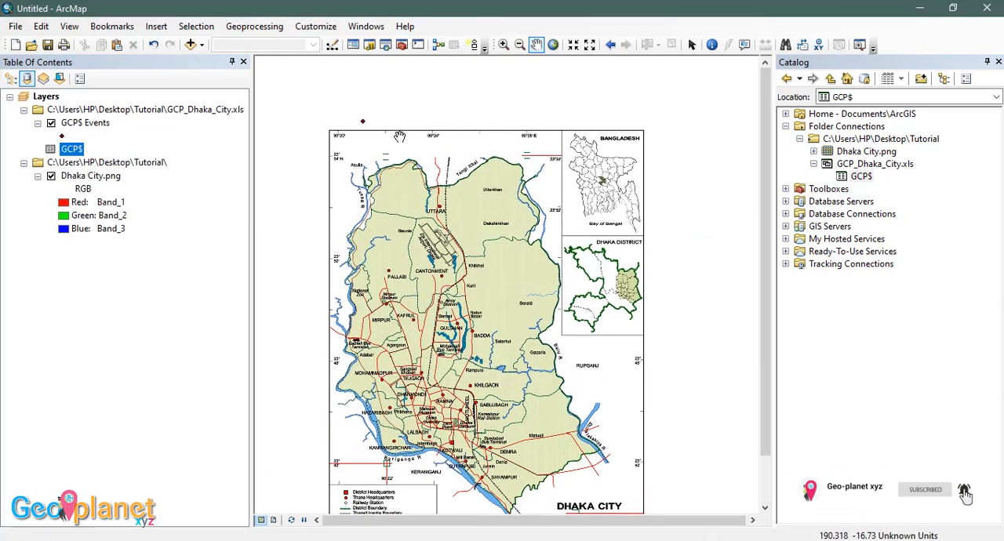
mouse_move(336, 153)
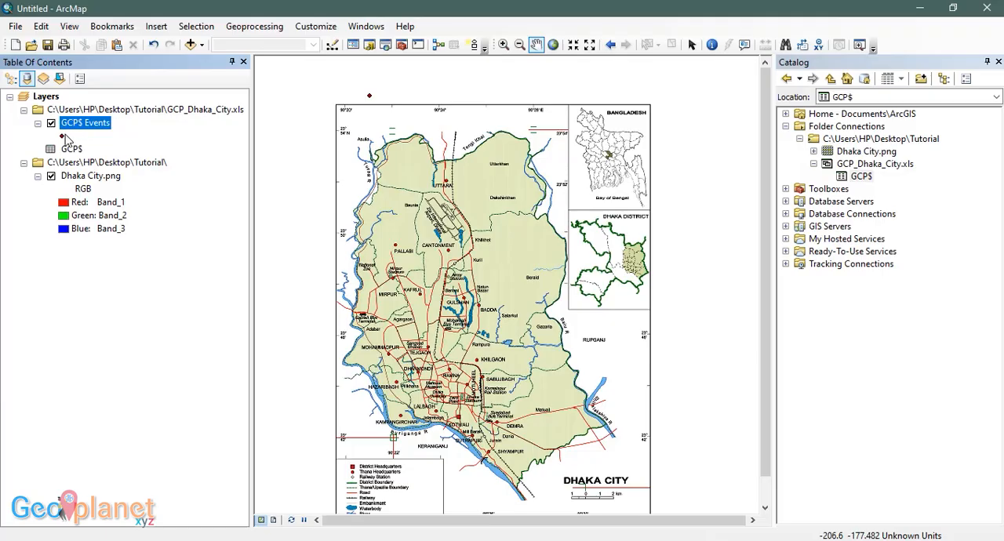
left_click(61, 135)
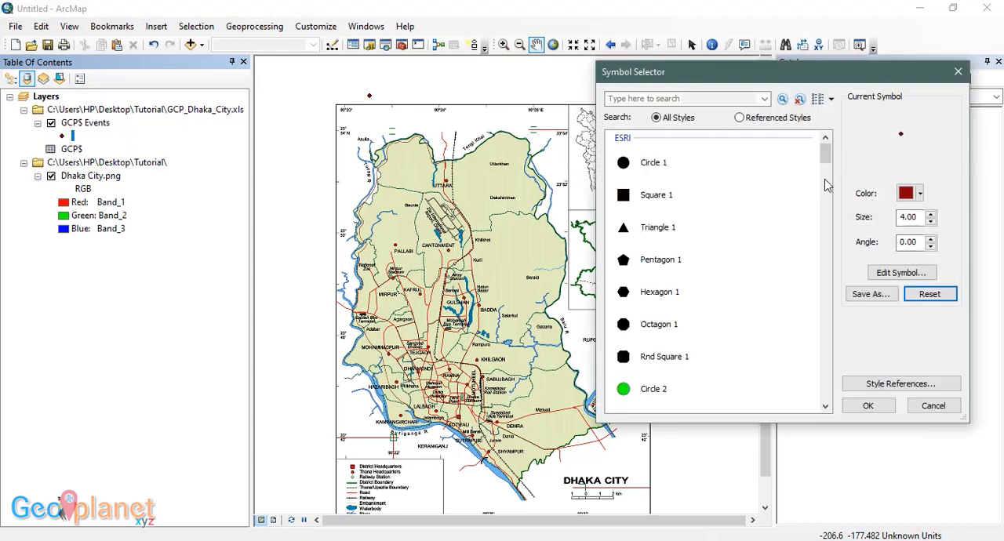
Step: Symbolize GCP$ Events with the green Square 3 marker at size 18
scroll("down", 3)
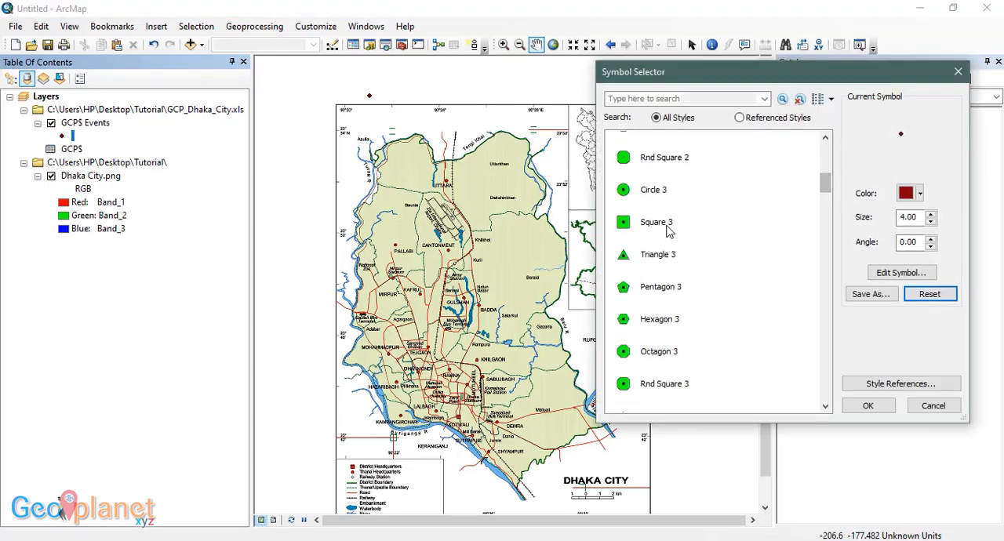
left_click(656, 222)
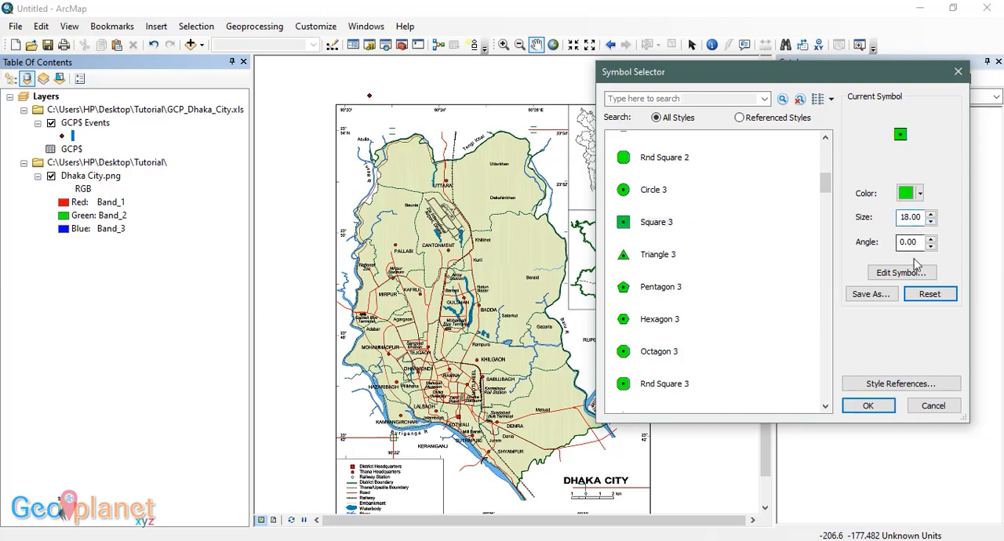
left_click(868, 406)
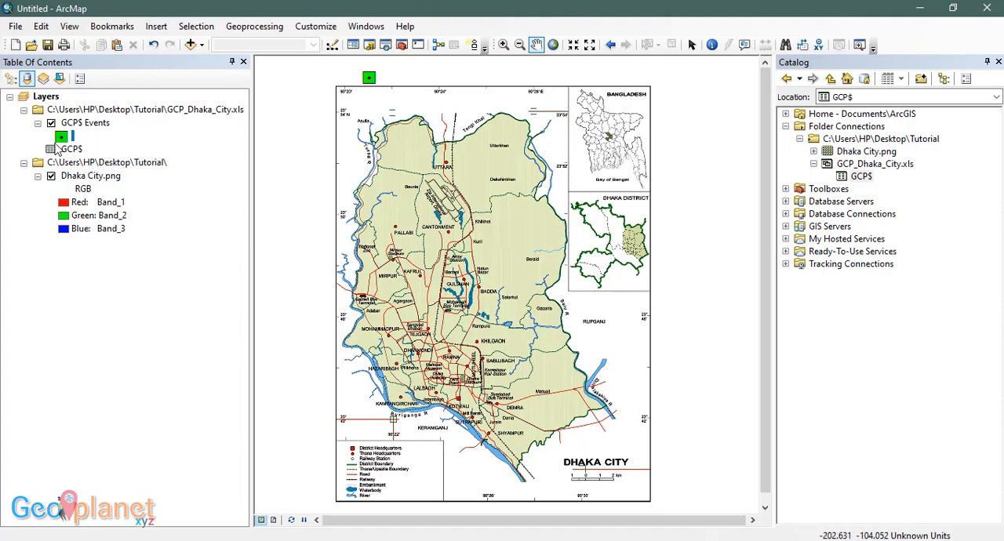
Step: Open the GCP$ Events layer's context menu to zoom to the layer
right_click(85, 123)
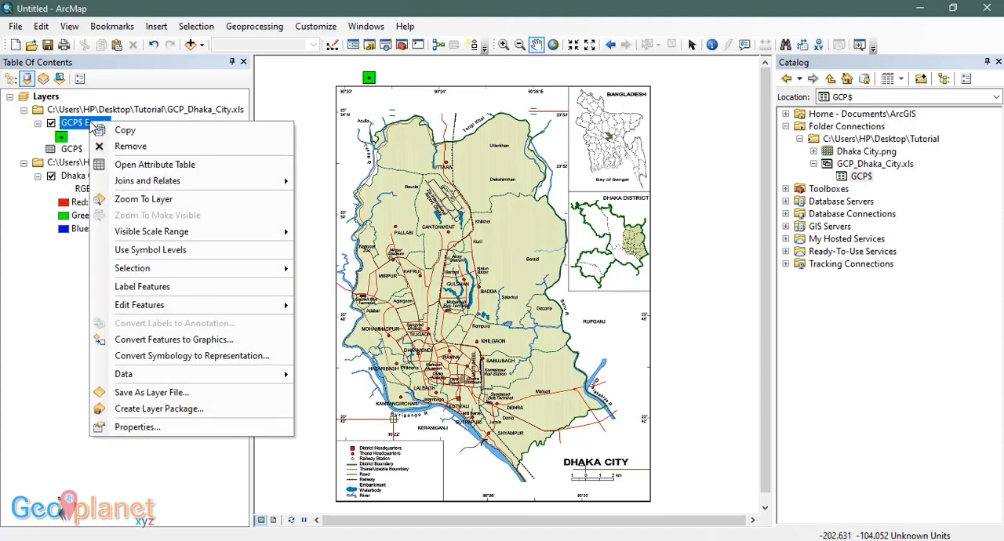
mouse_move(144, 199)
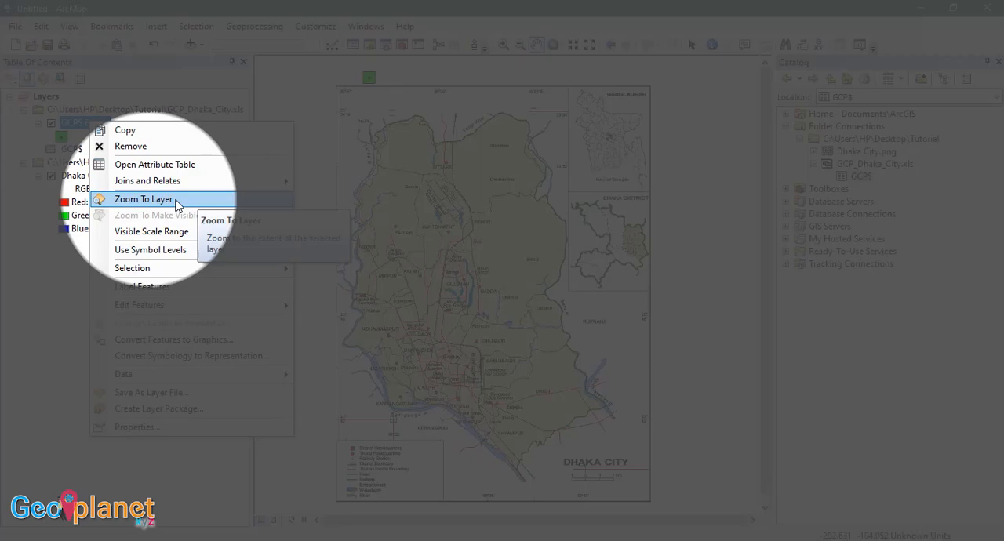
mouse_move(161, 210)
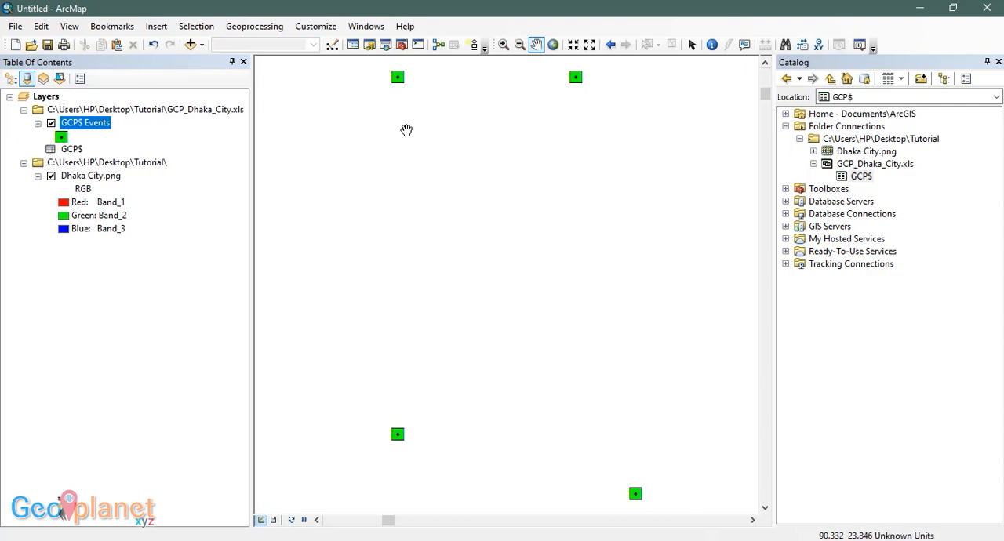
mouse_move(589, 307)
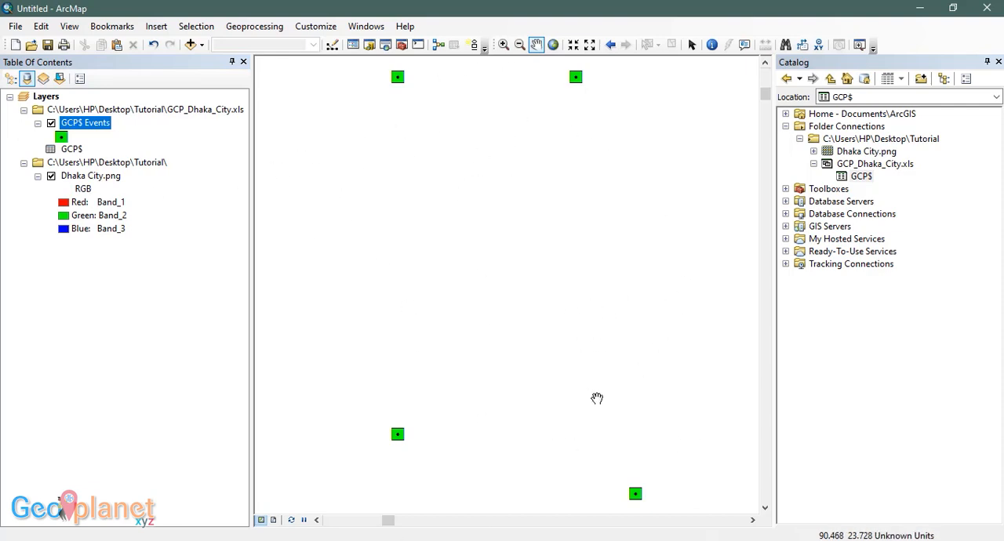
mouse_move(588, 374)
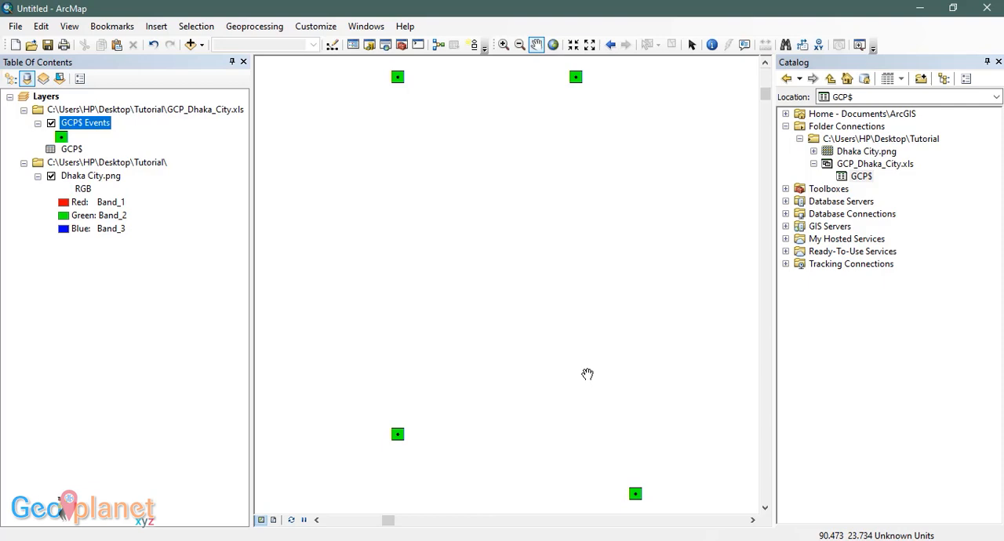
mouse_move(516, 74)
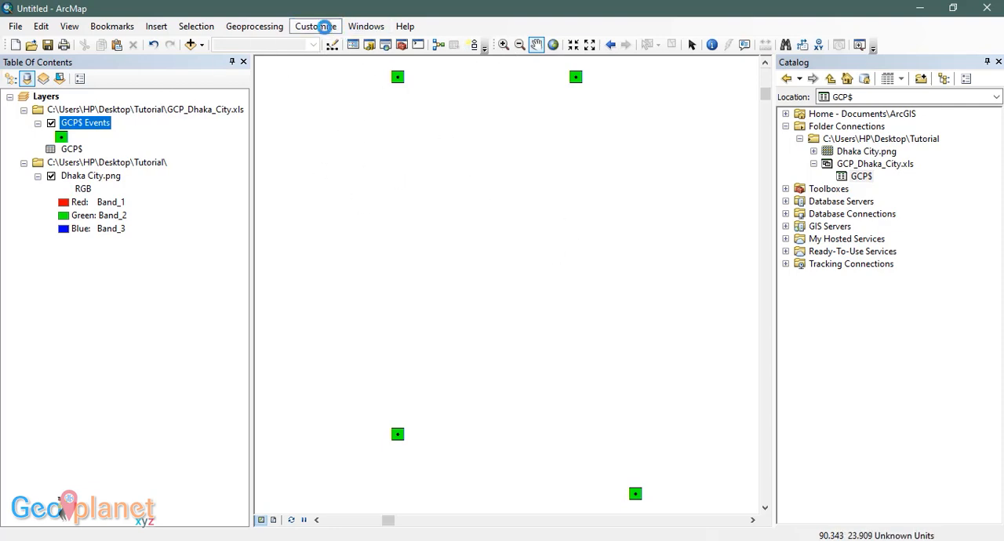
Step: Open the Customize menu to add the Georeferencing toolbar
left_click(315, 25)
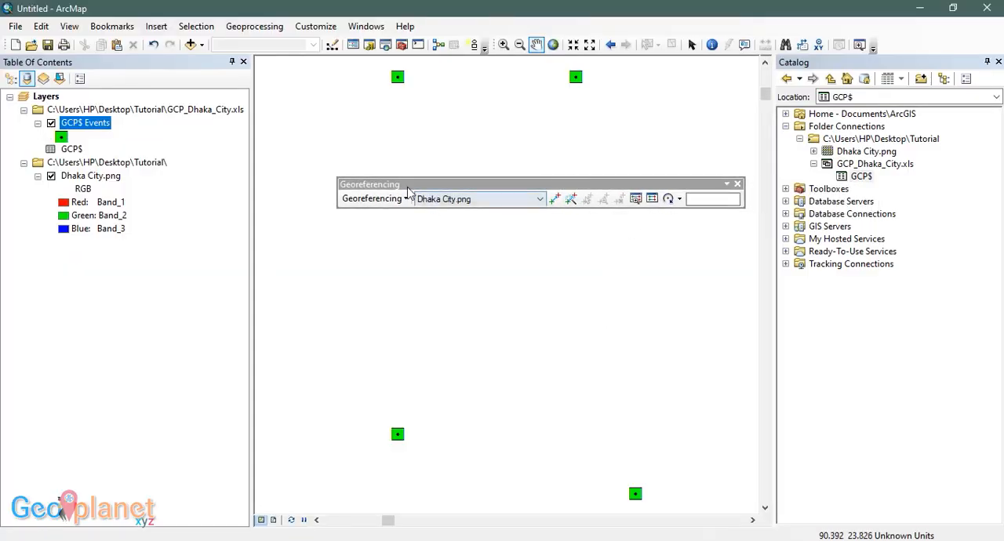
mouse_move(502, 186)
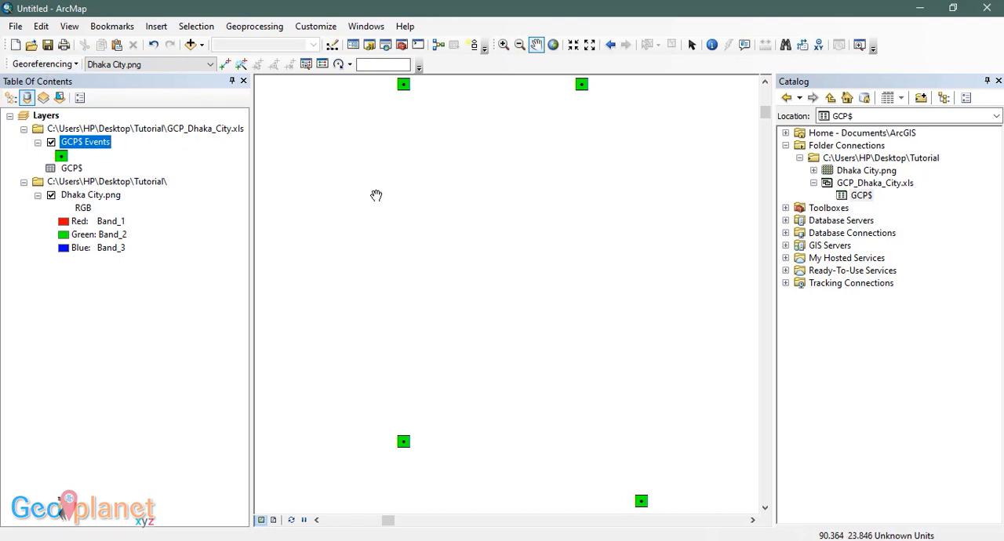
mouse_move(591, 170)
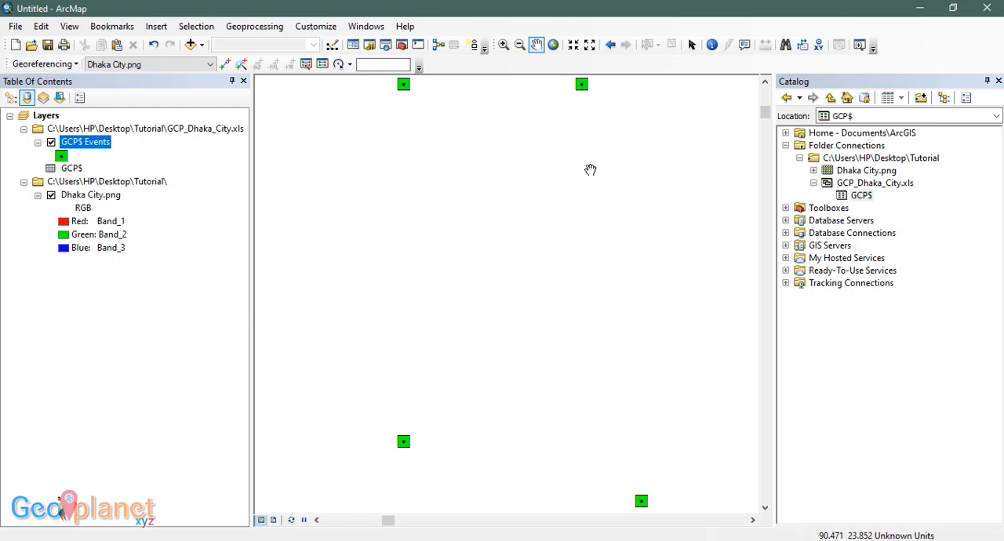
mouse_move(108, 200)
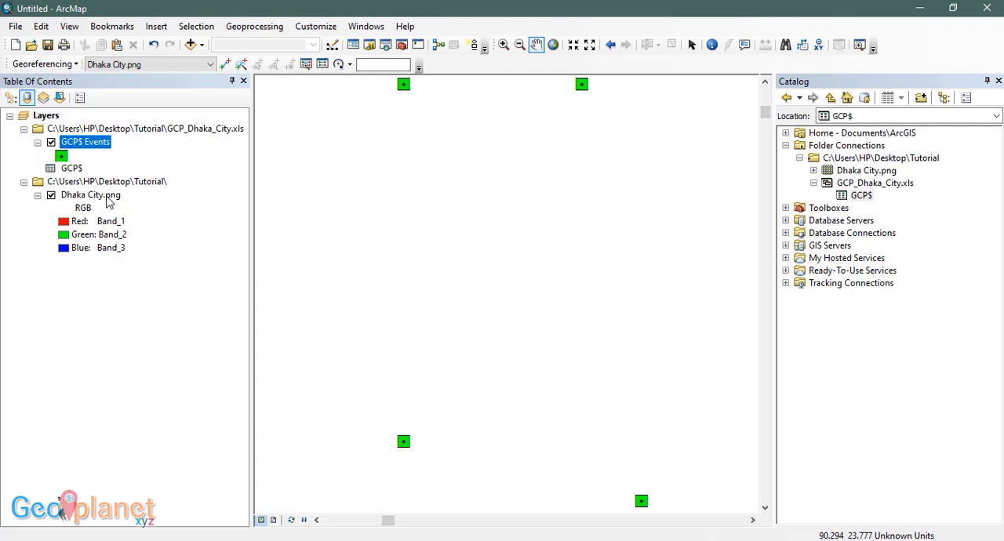
mouse_move(474, 194)
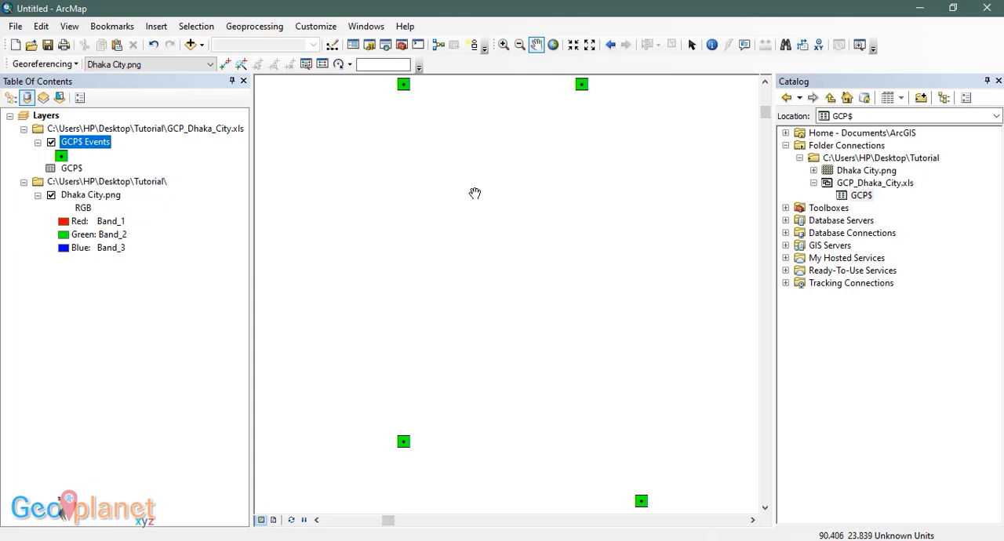
mouse_move(527, 223)
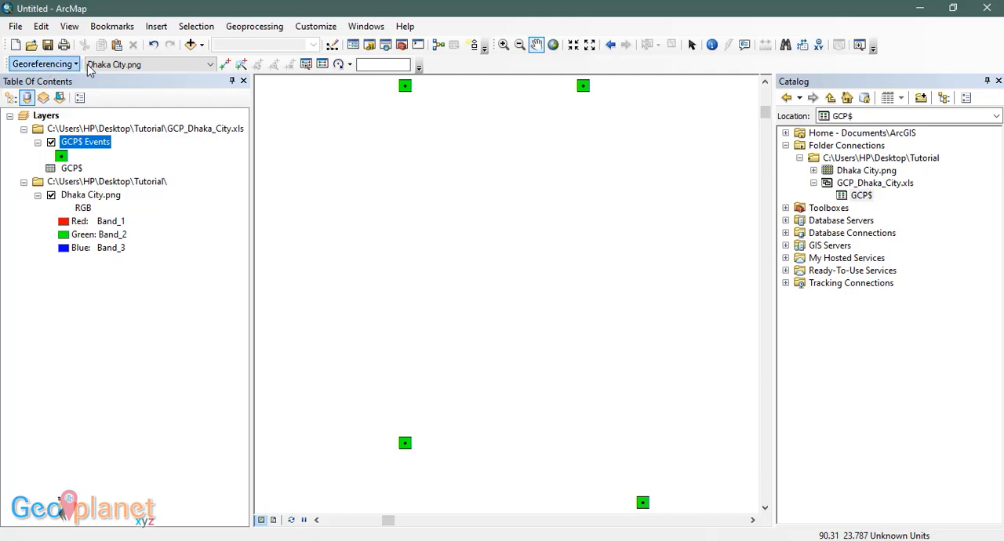
Step: Fit Dhaka City.png to the current display via the Georeferencing menu
left_click(43, 64)
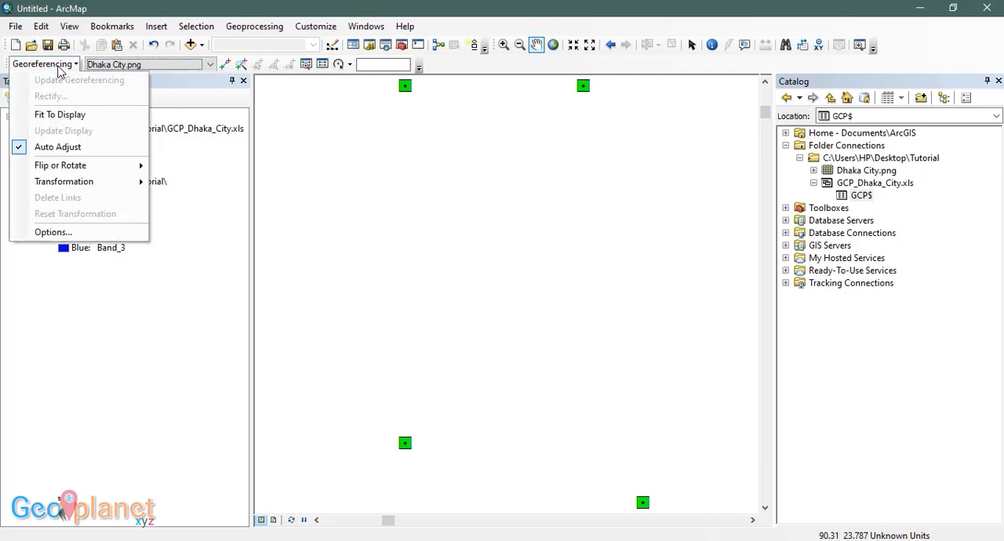
mouse_move(60, 115)
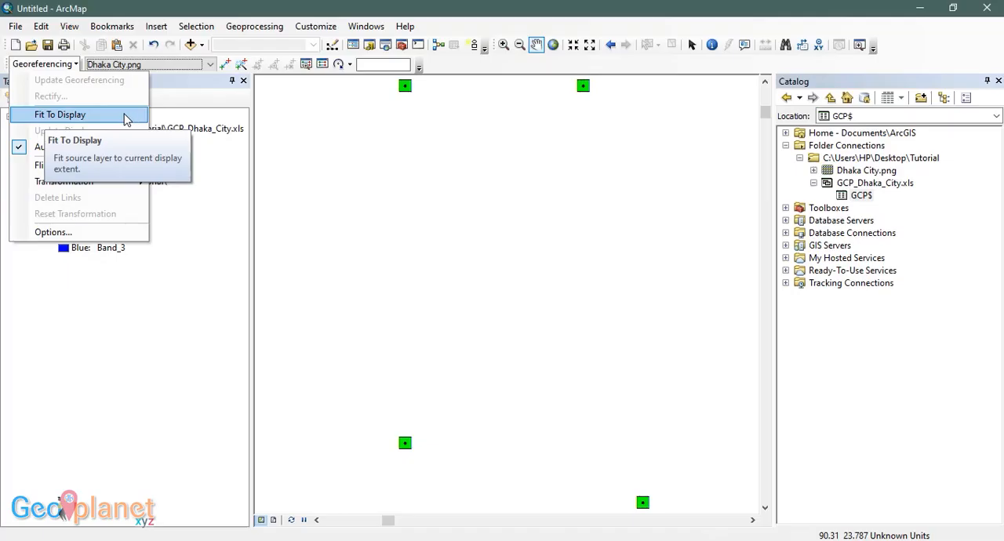
left_click(60, 114)
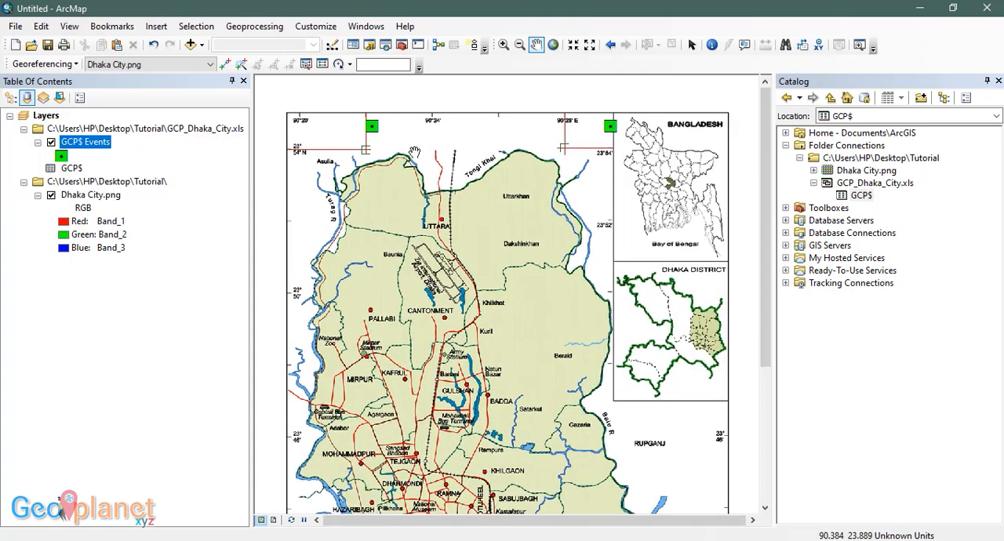
mouse_move(410, 195)
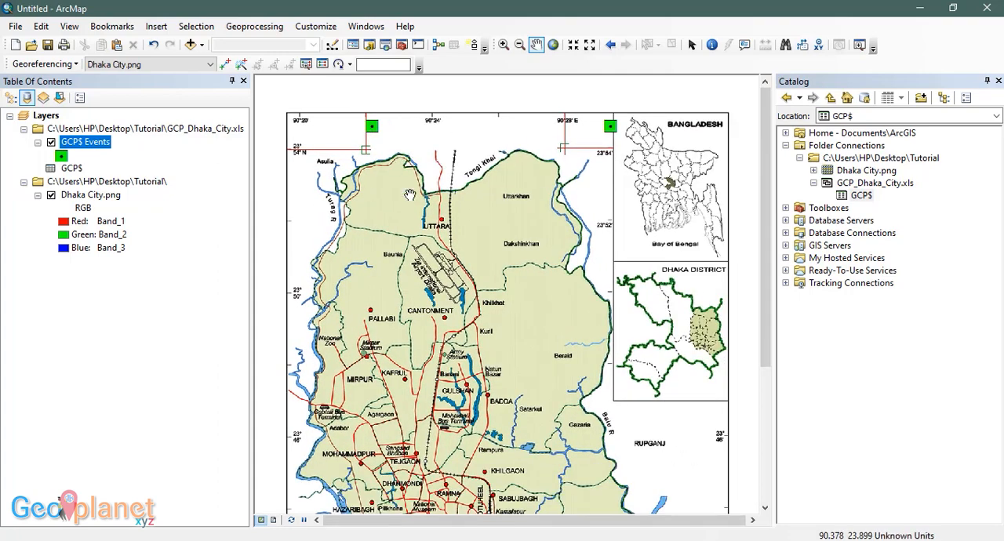
mouse_move(226, 64)
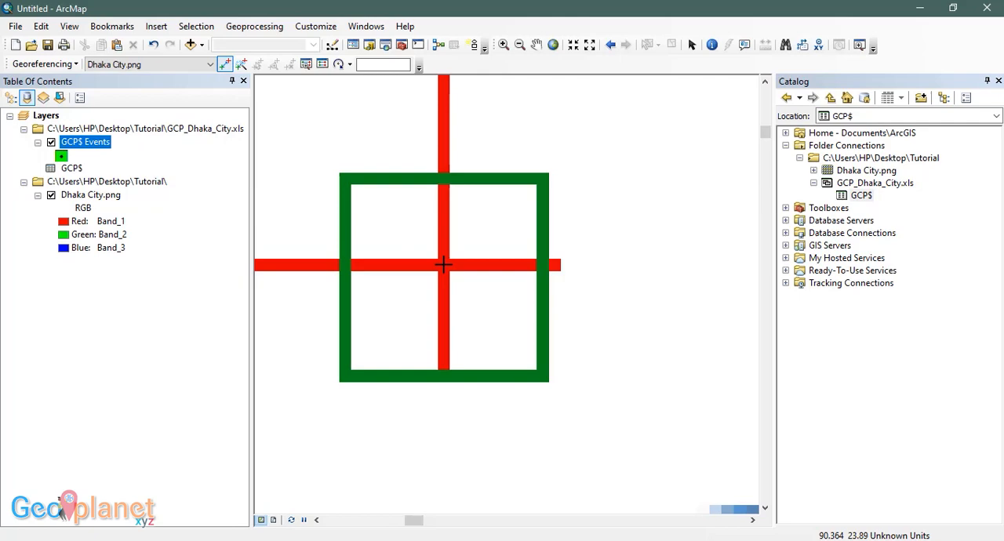
Step: Link the grid intersection near 90°24' to its GCP point, then begin linking another grid crossing
left_click(443, 265)
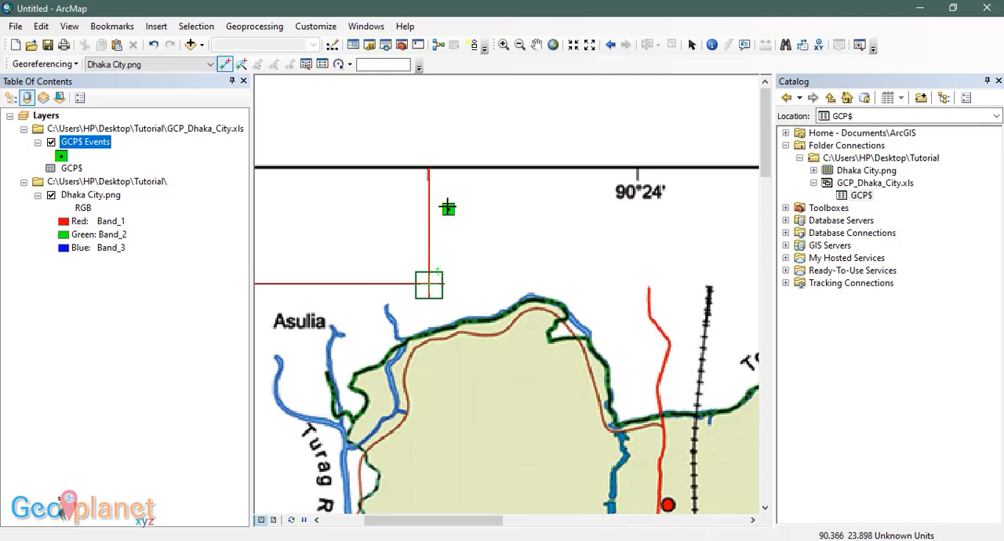
mouse_move(448, 209)
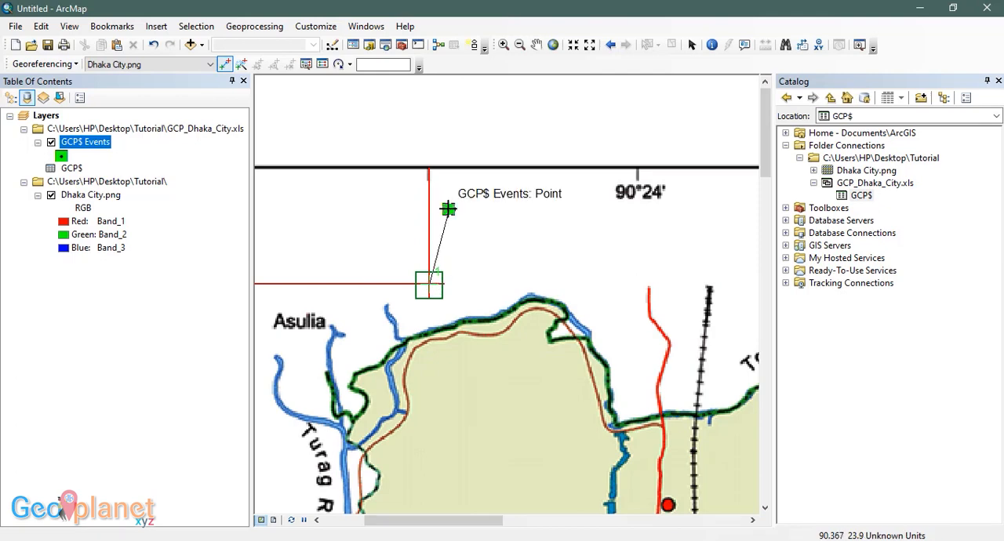
left_click(448, 209)
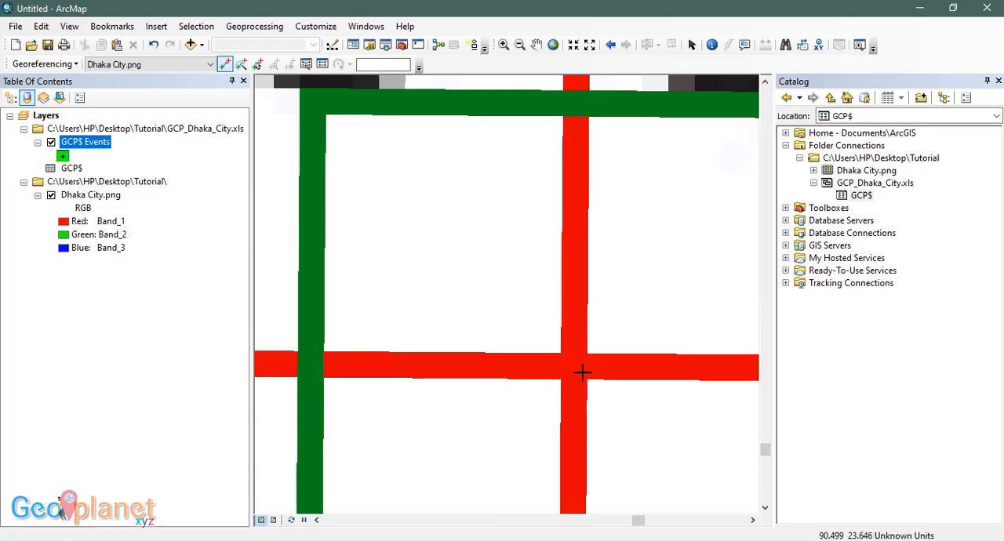
left_click(575, 371)
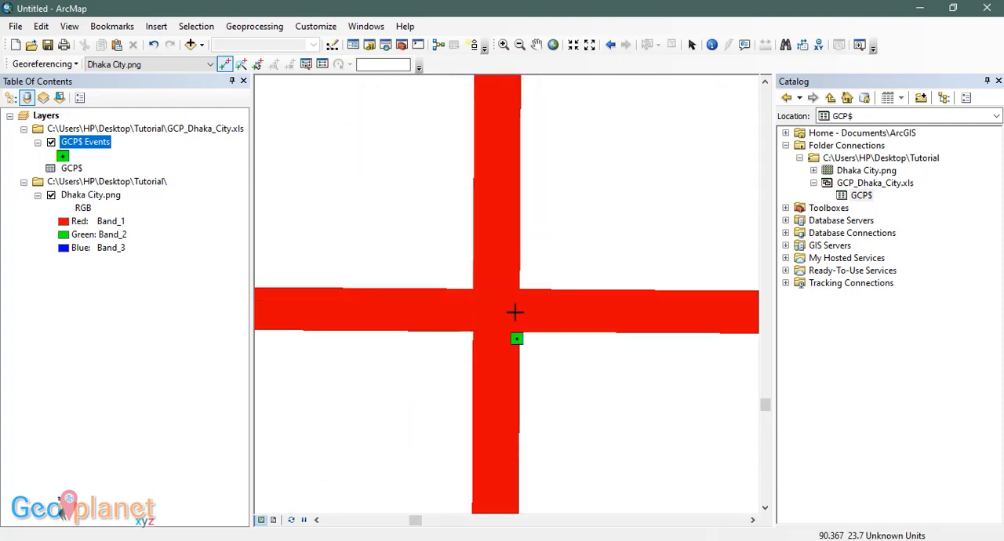
mouse_move(492, 313)
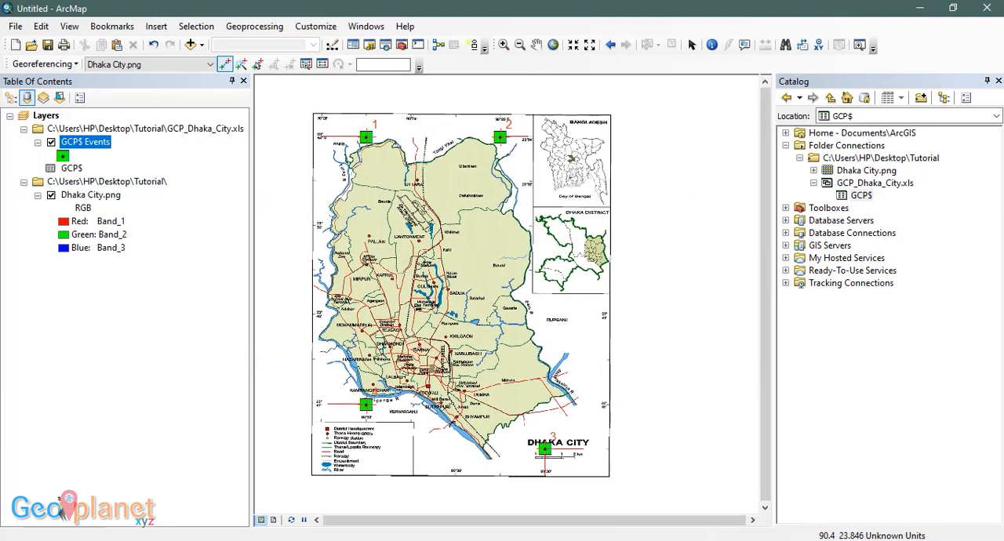
mouse_move(322, 64)
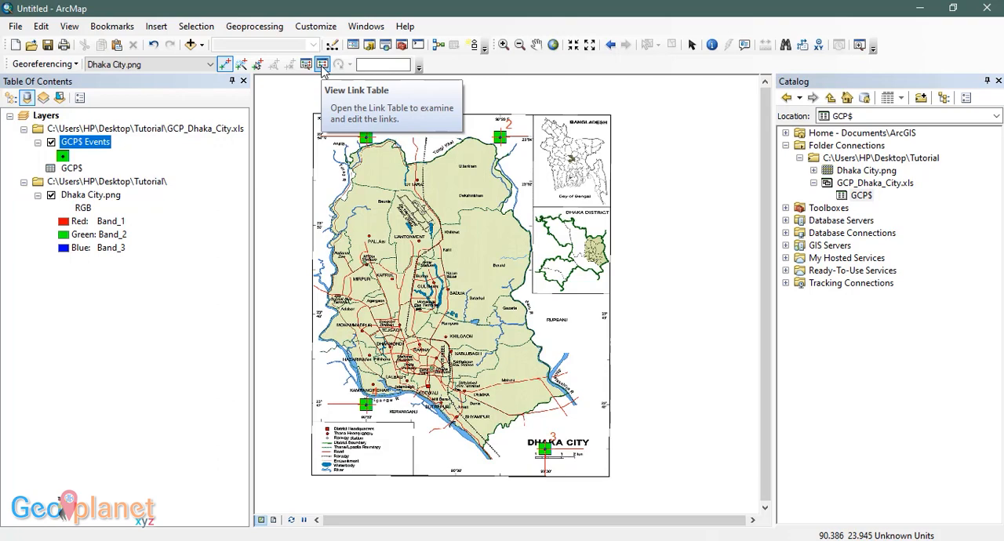
left_click(322, 65)
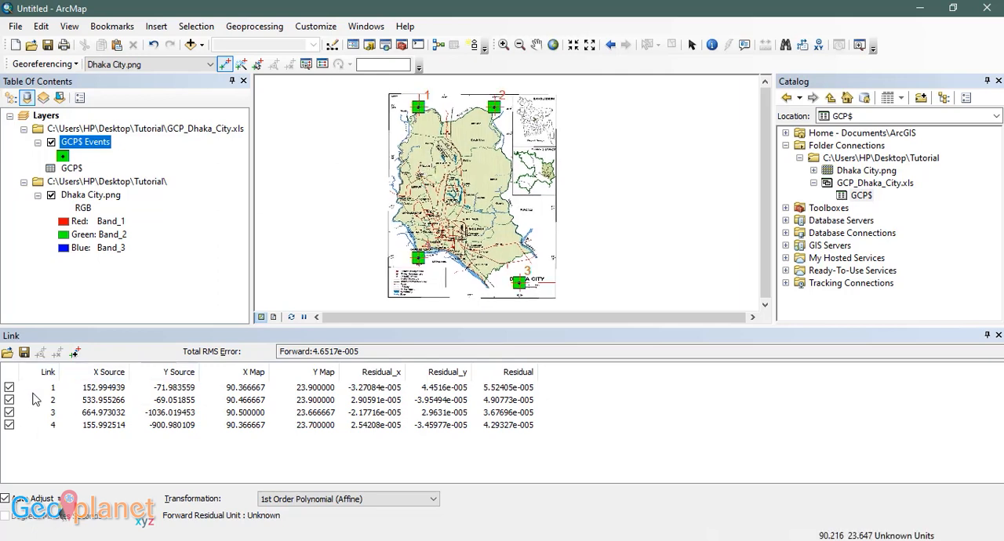
left_click(52, 387)
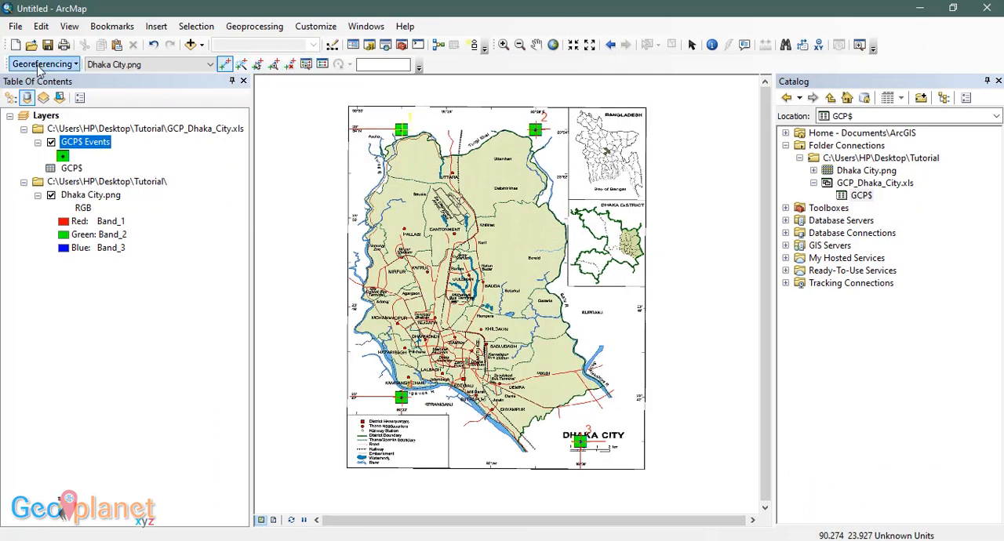
Step: Open the Georeferencing dropdown showing Update Georeferencing and Rectify
left_click(43, 64)
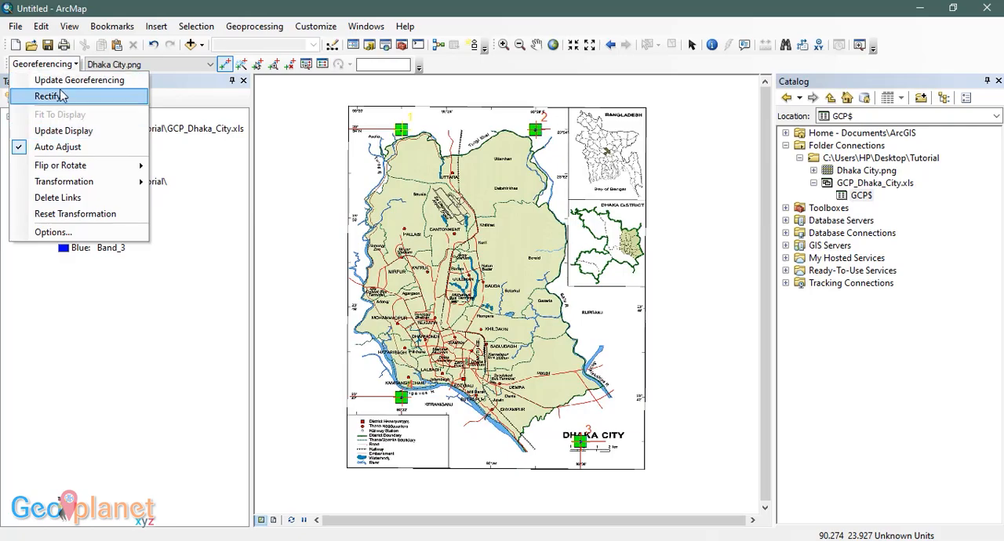
mouse_move(79, 80)
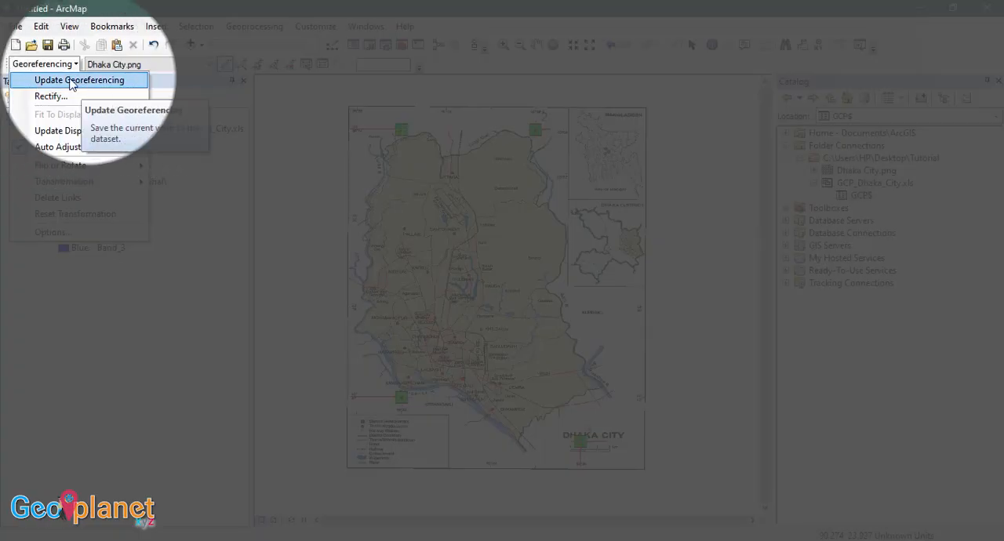
mouse_move(51, 95)
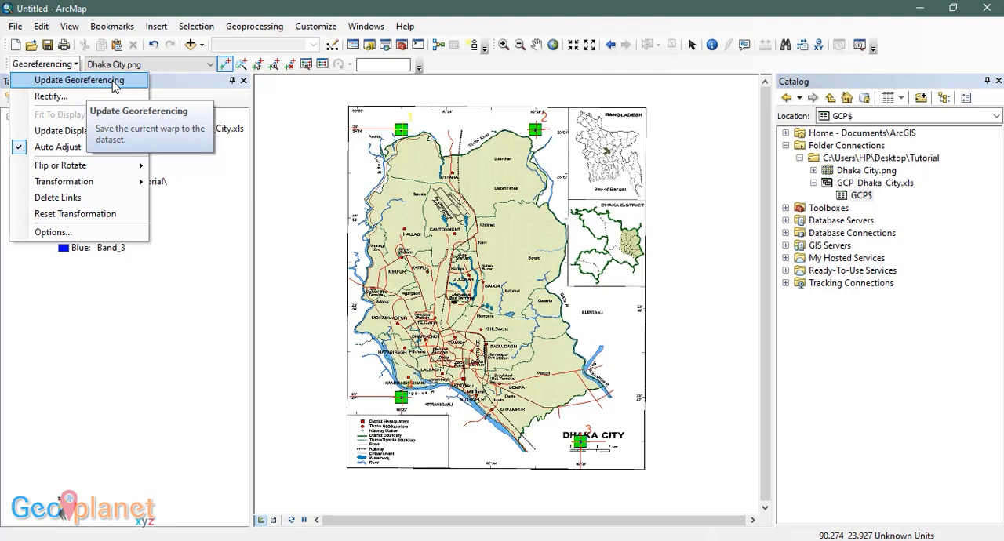
mouse_move(51, 95)
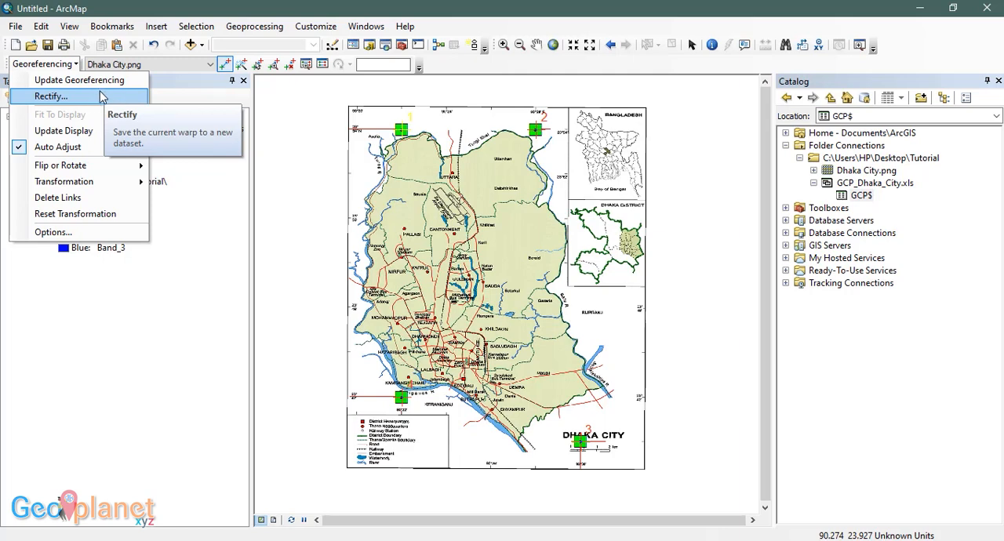
Step: Rectify the map to a TIFF named Dhaka_City_Rectified in the Tutorial folder
left_click(51, 96)
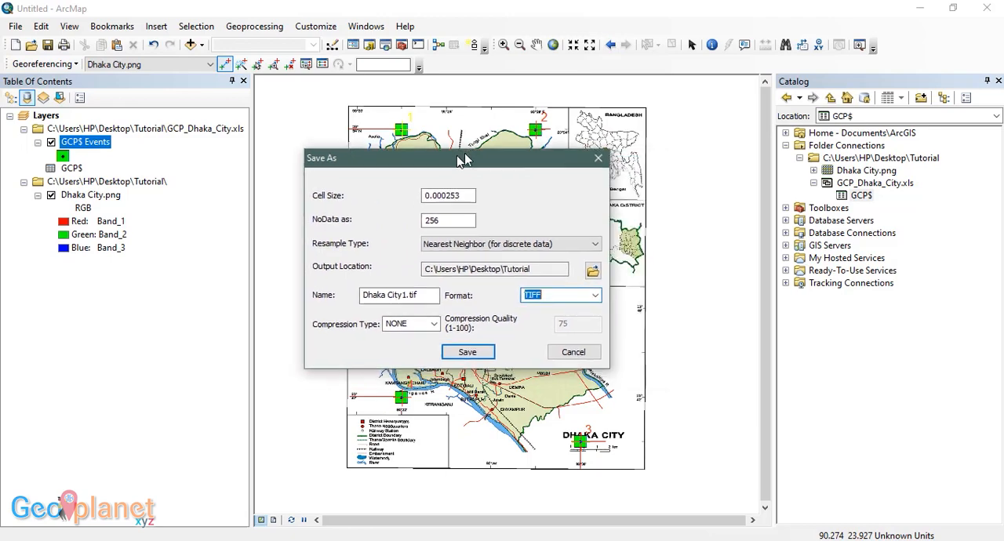
left_click_drag(466, 158, 474, 153)
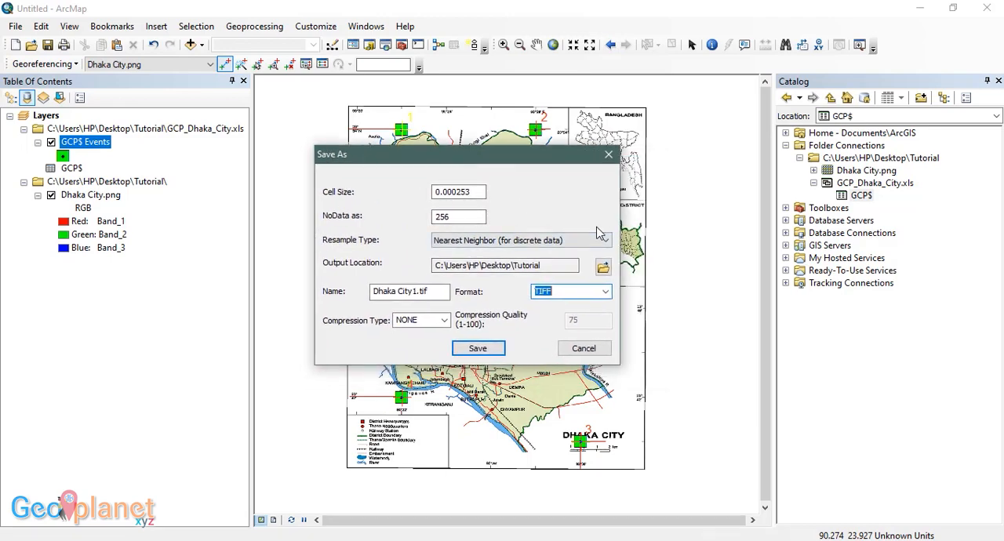
left_click_drag(467, 154, 490, 161)
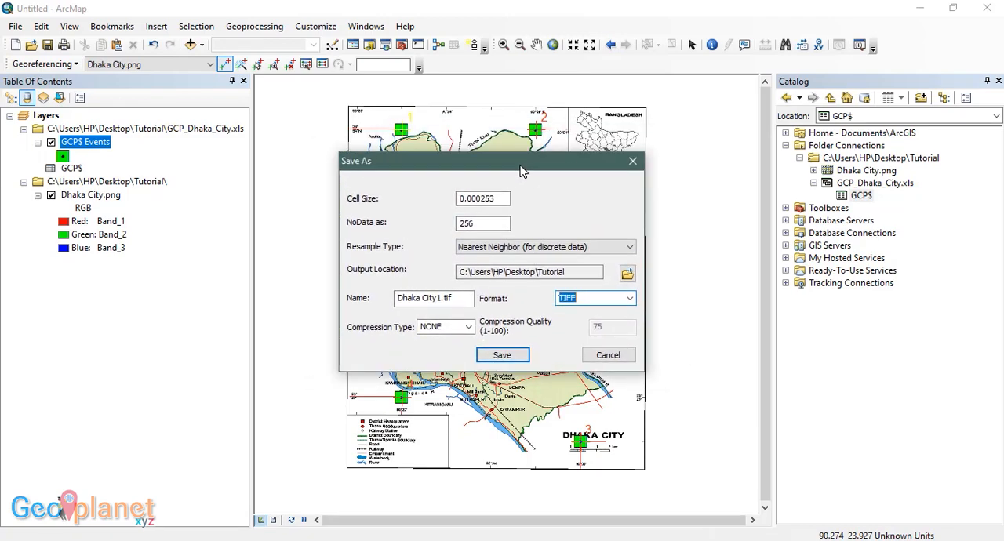
left_click_drag(523, 161, 506, 158)
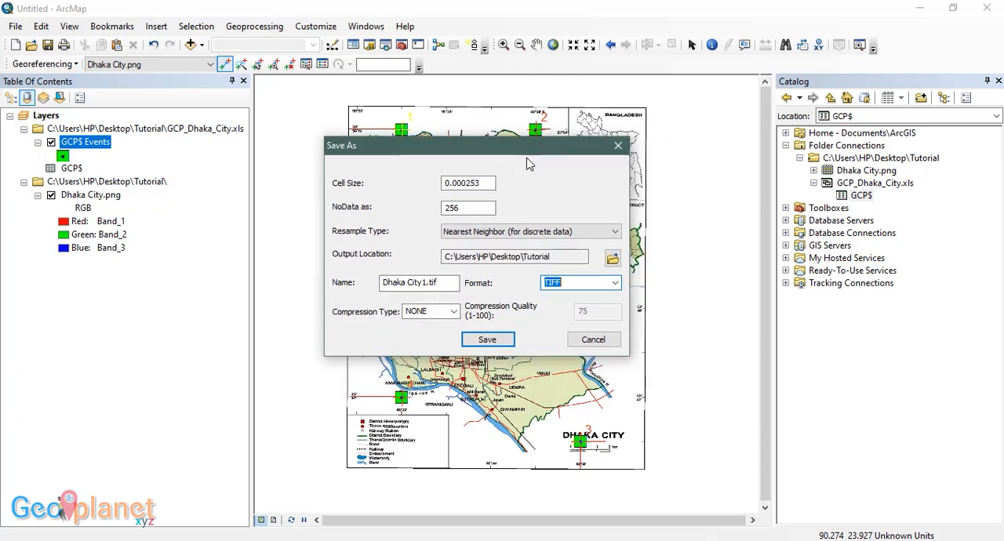
left_click(612, 257)
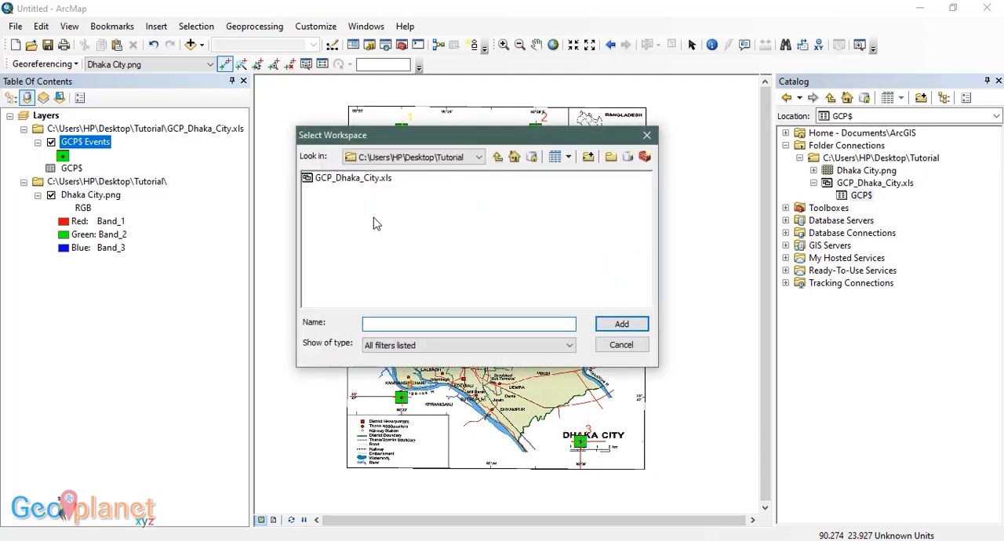
left_click(498, 156)
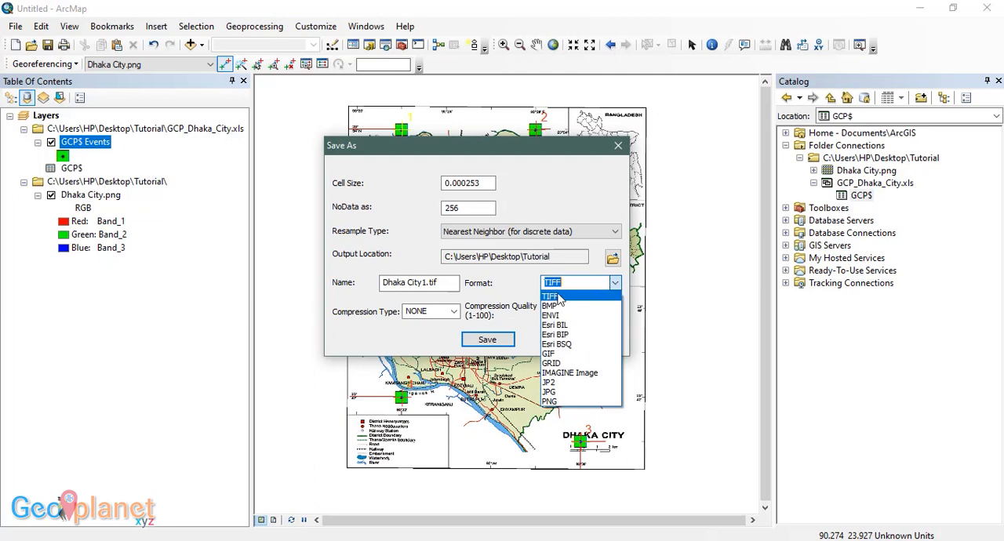
mouse_move(557, 316)
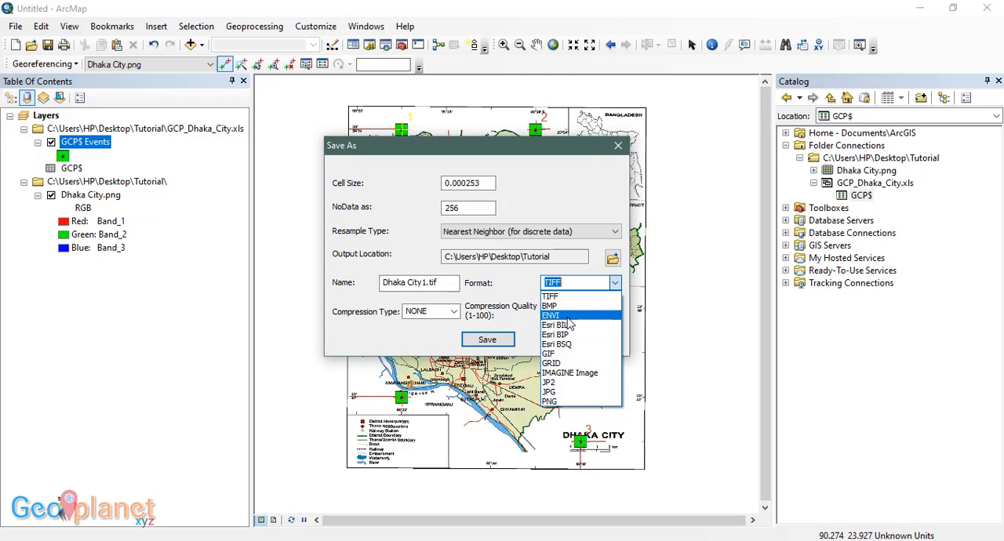
left_click(553, 296)
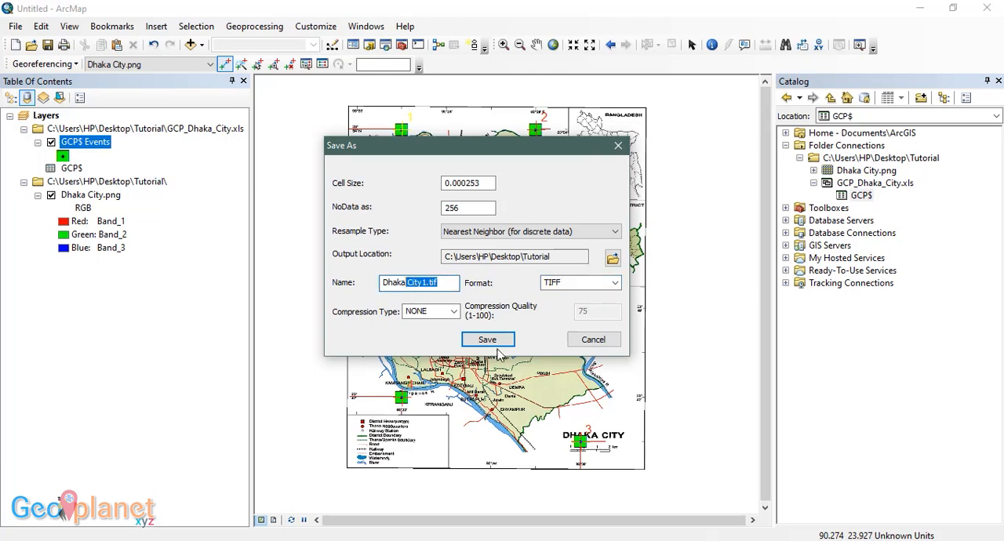
type("Dhaka_Ci")
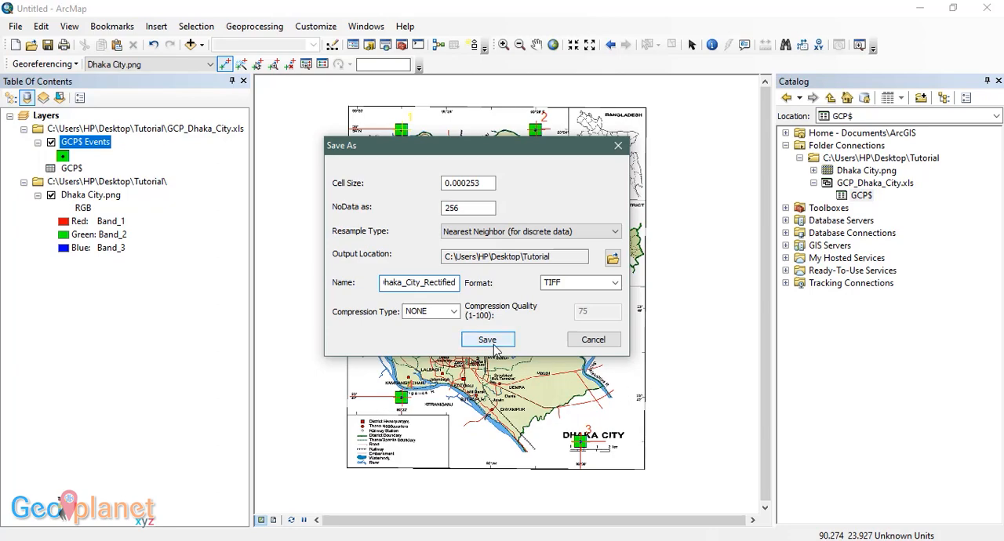
left_click(486, 339)
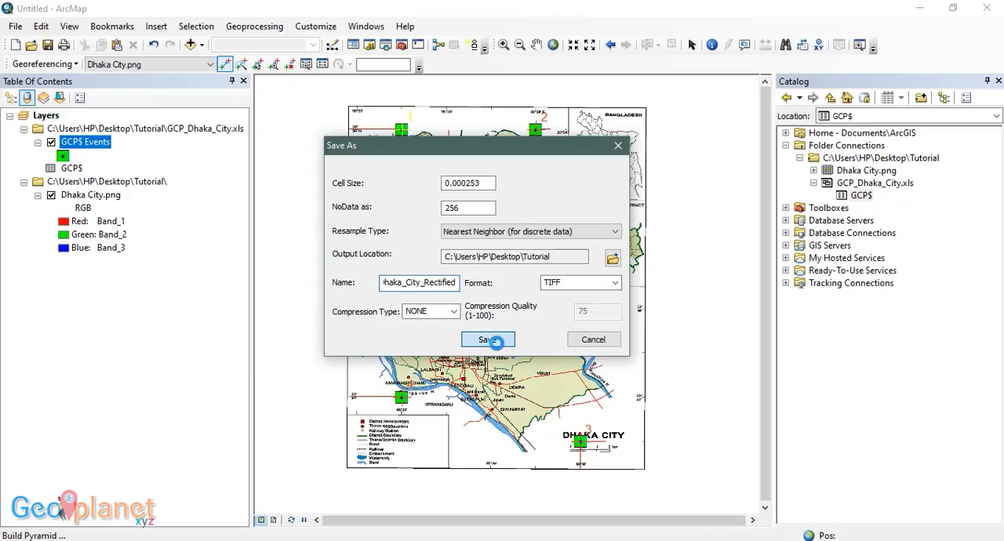
left_click(484, 339)
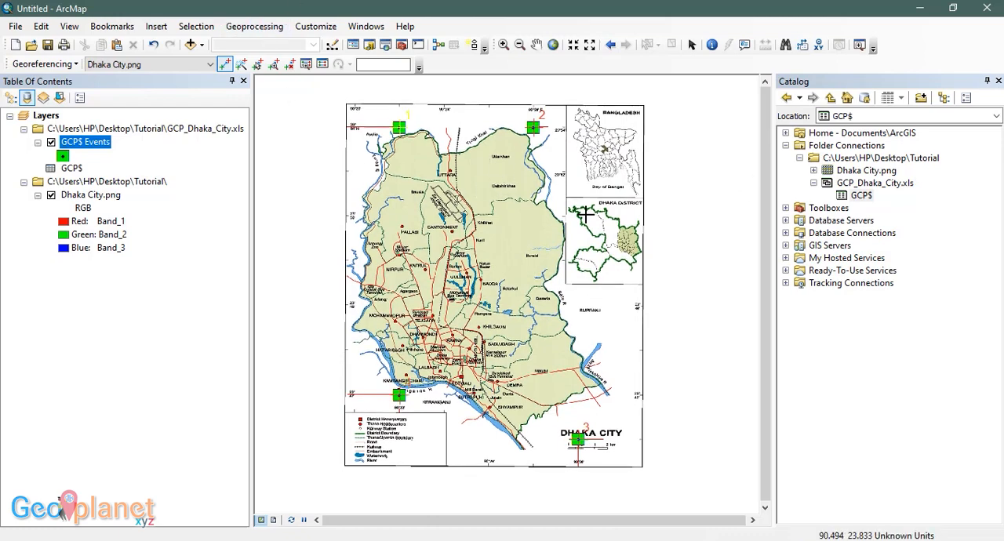
Step: Refresh the Tutorial folder in Catalog so Dhaka_City_Rectified.tif appears
left_click(879, 157)
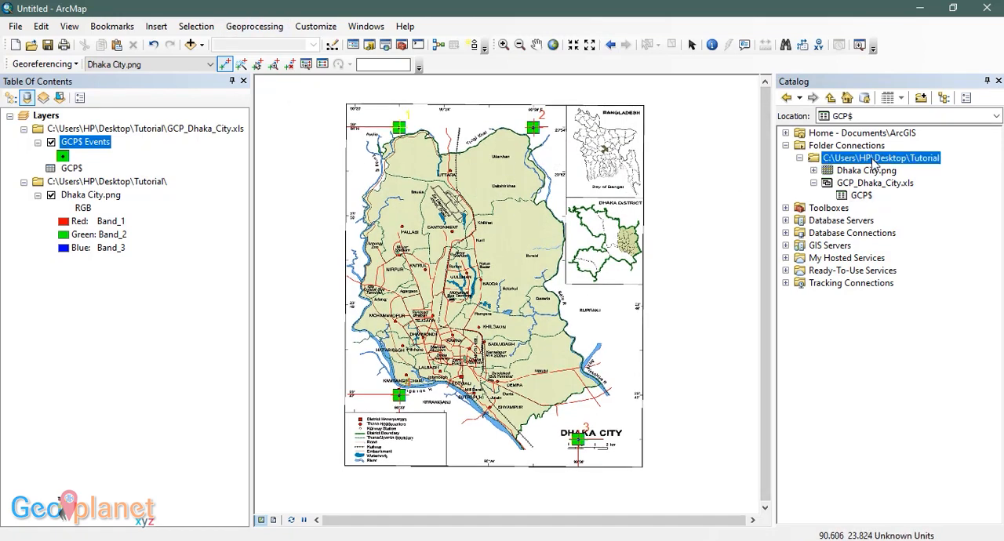
left_click(881, 158)
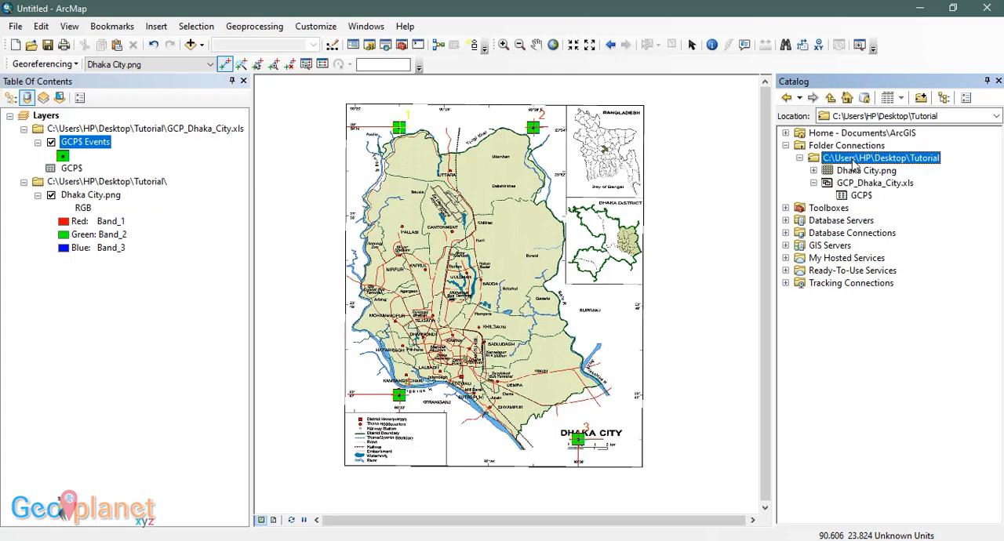
right_click(880, 158)
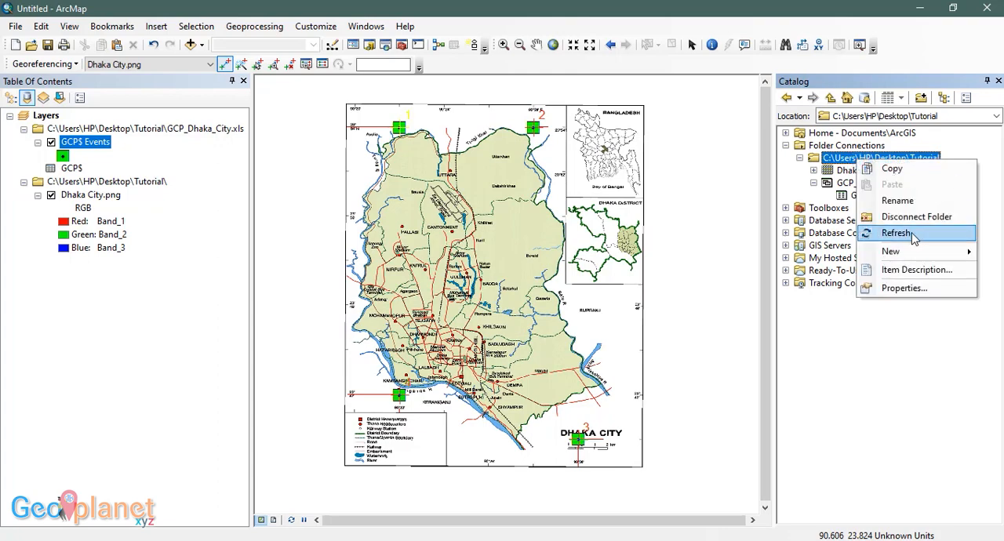
left_click(898, 233)
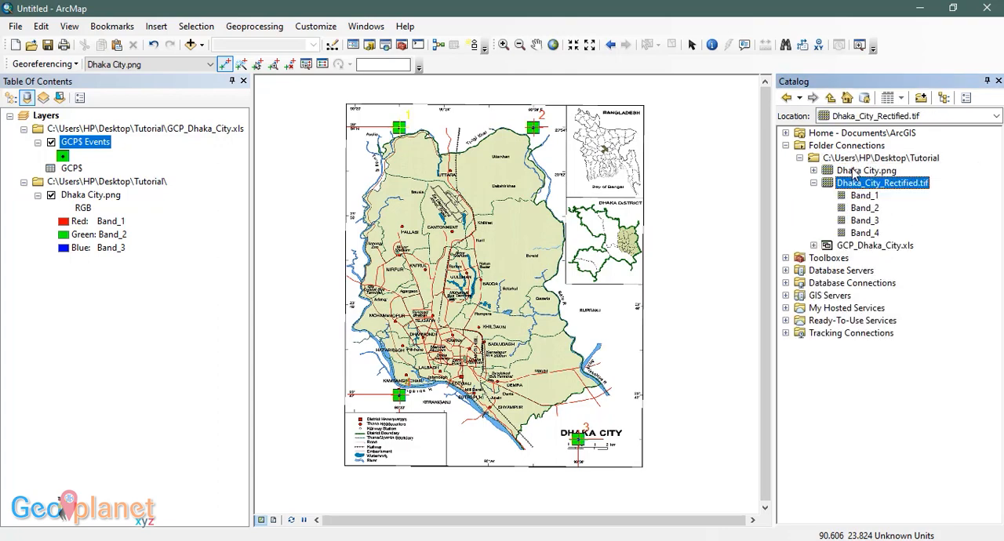
left_click(814, 183)
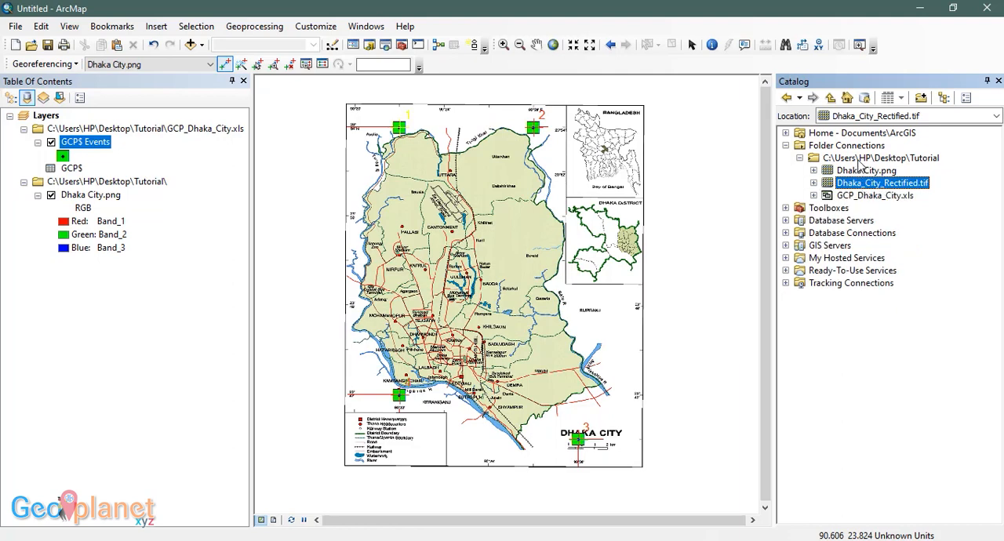
left_click(880, 158)
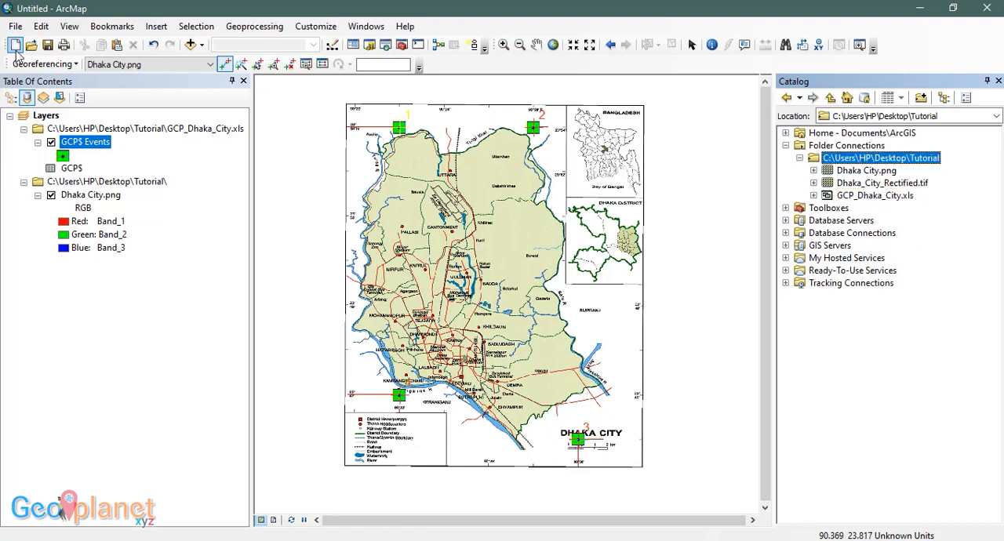
Step: Create a new Blank Map without saving changes to the current map
left_click(14, 45)
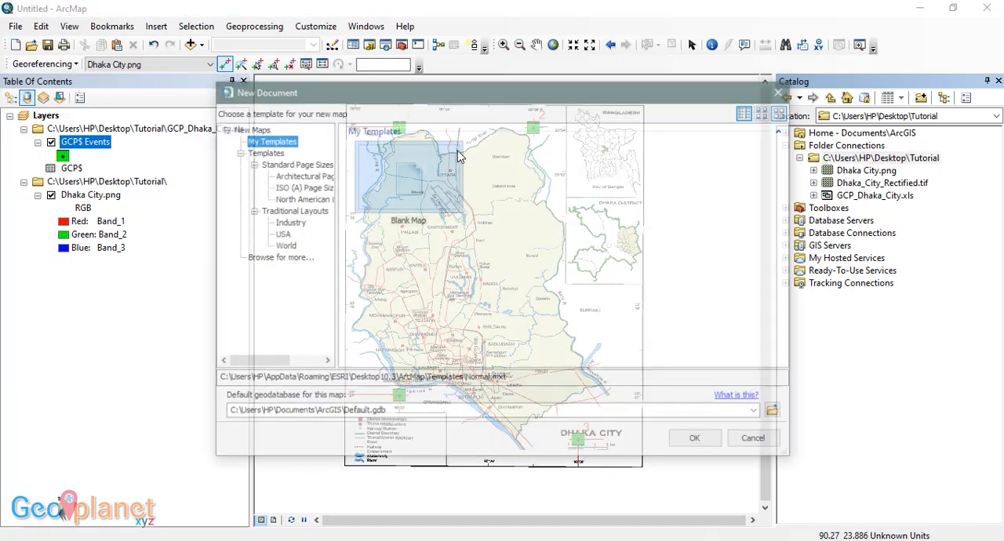
left_click(407, 175)
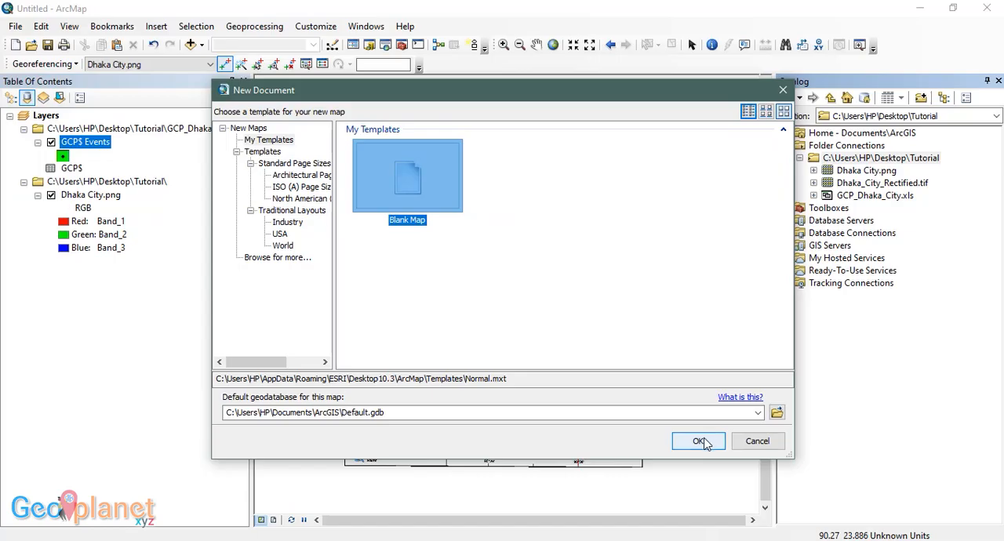
left_click(698, 441)
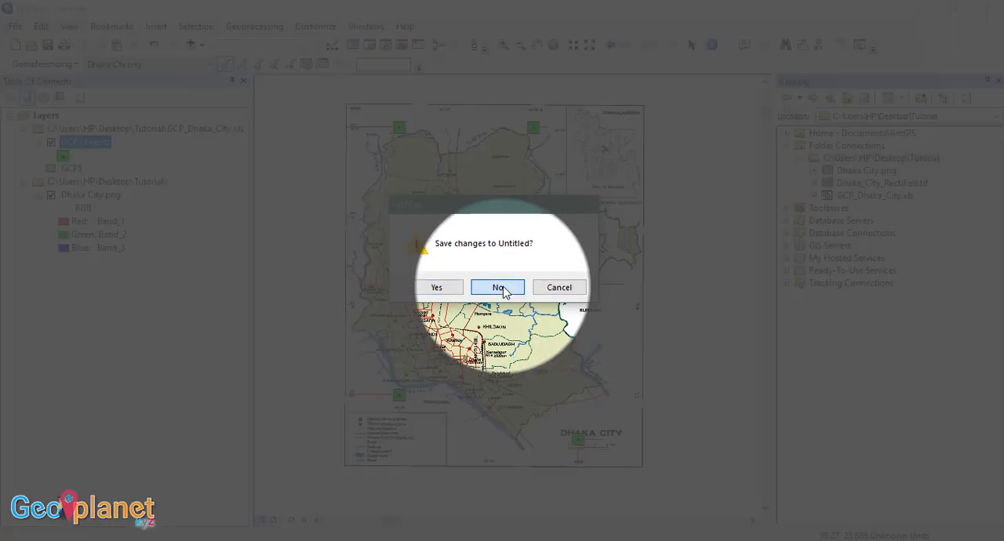
left_click(497, 287)
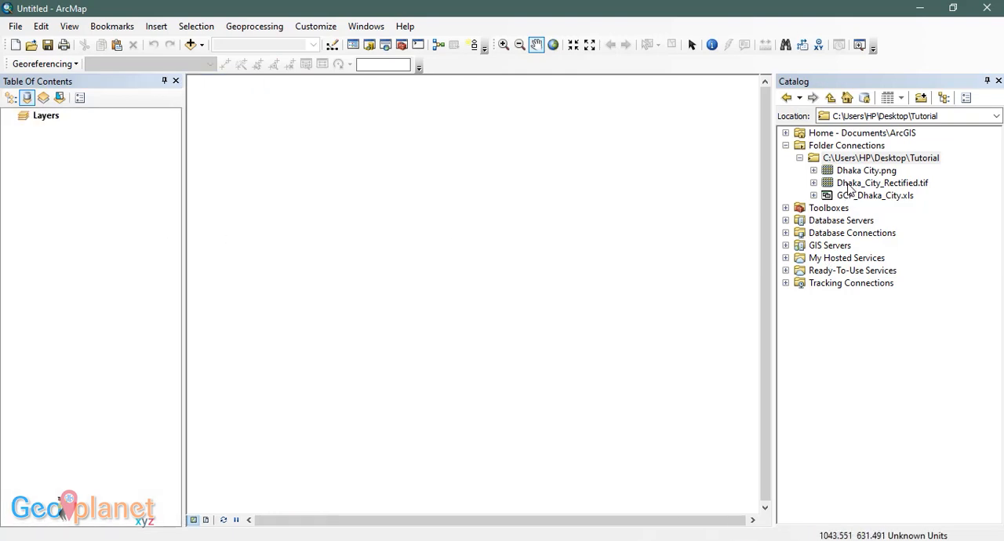
Step: Set Dhaka_City_Rectified.tif's spatial reference to WGS 1984 through its Catalog properties
left_click(881, 183)
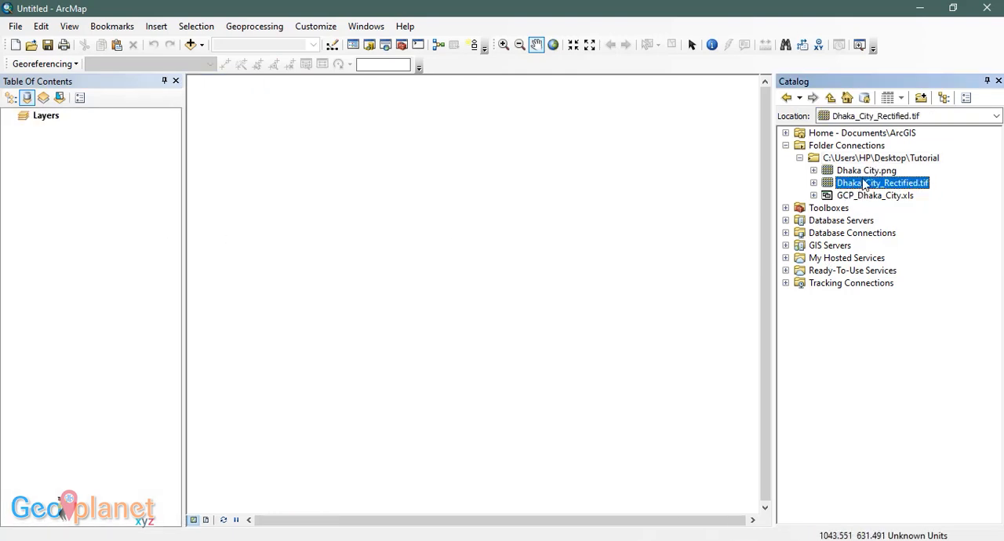
right_click(882, 182)
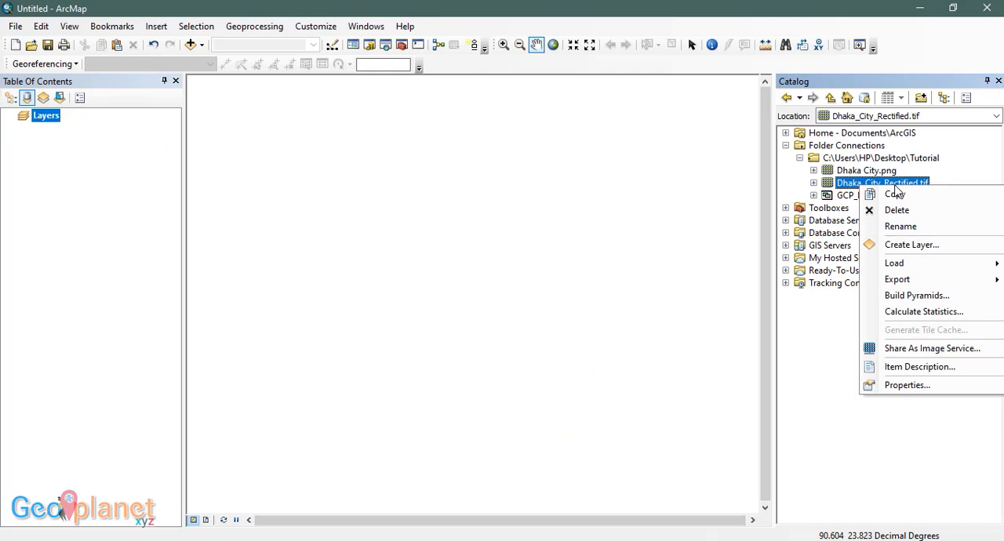
mouse_move(897, 192)
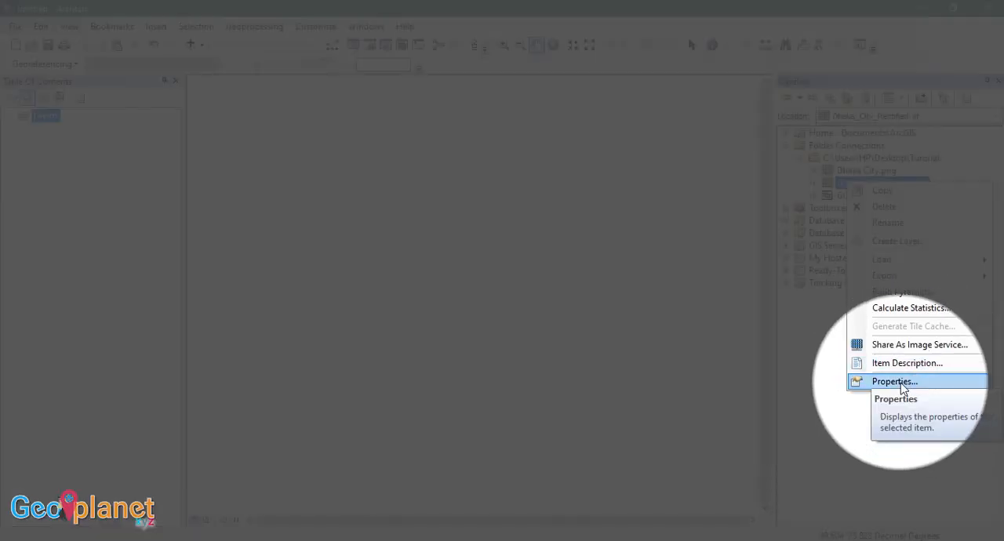
left_click(895, 382)
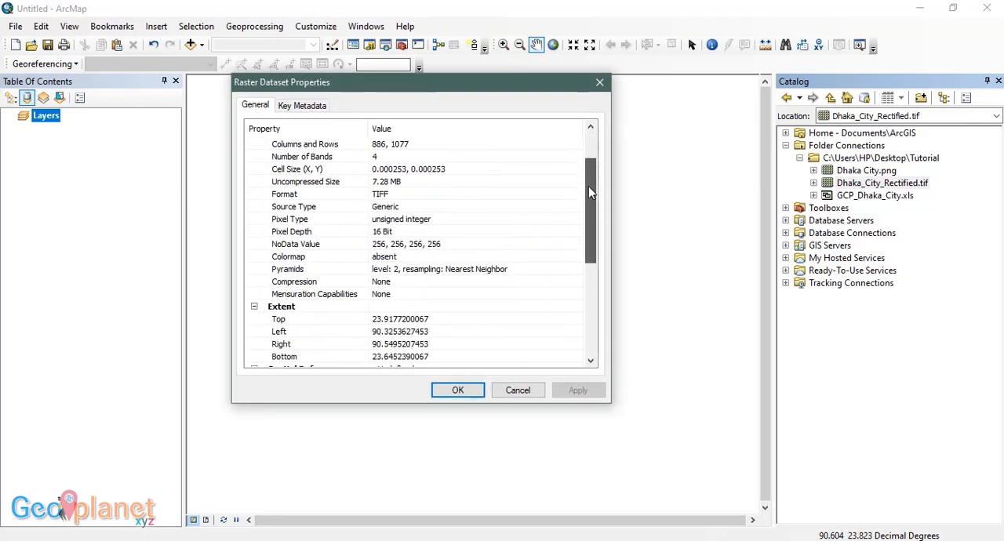
scroll("down", 3)
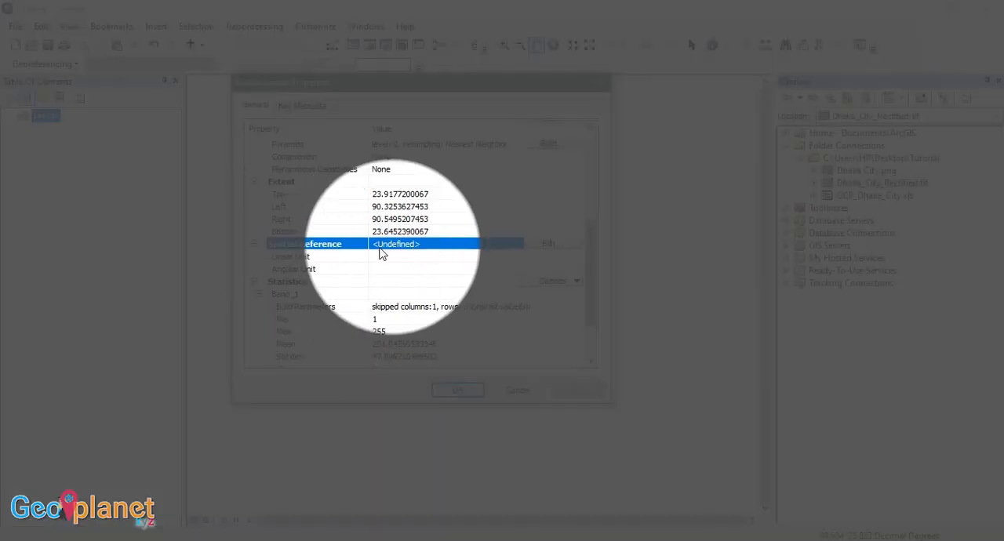
mouse_move(440, 249)
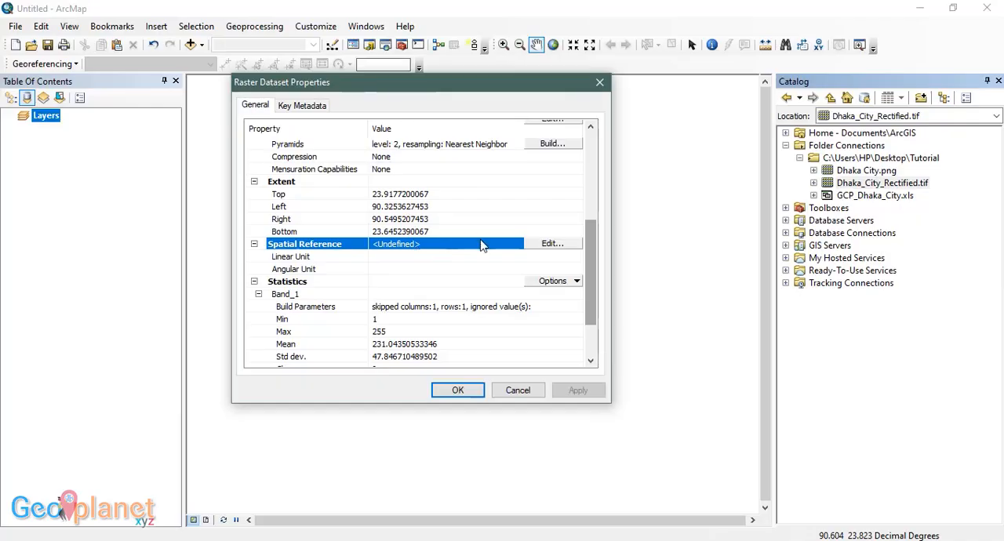
left_click(552, 243)
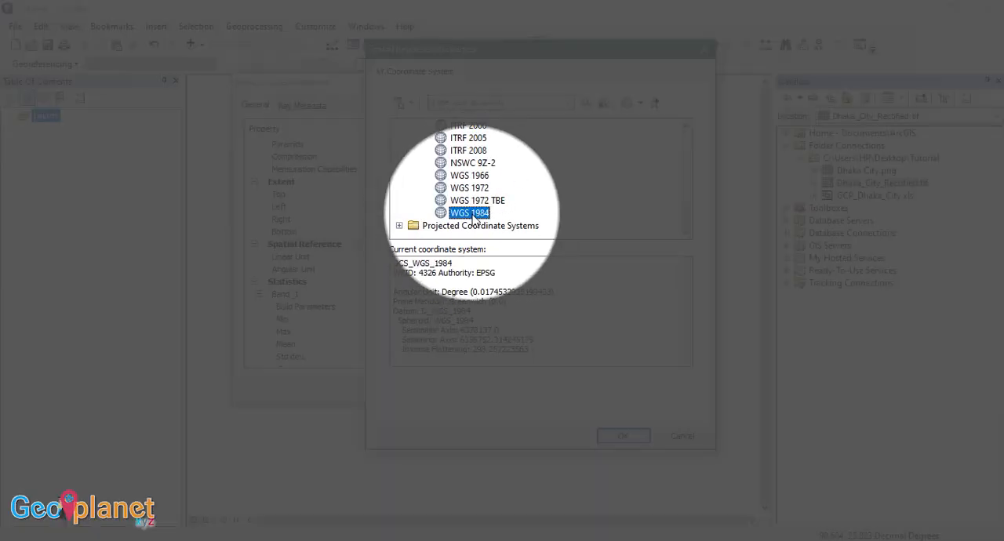
left_click(622, 436)
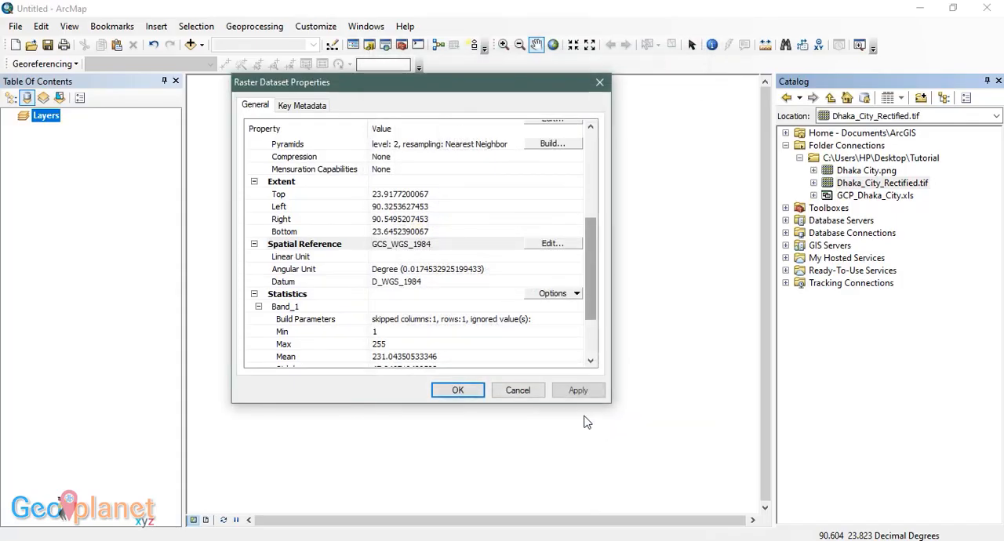
left_click(457, 390)
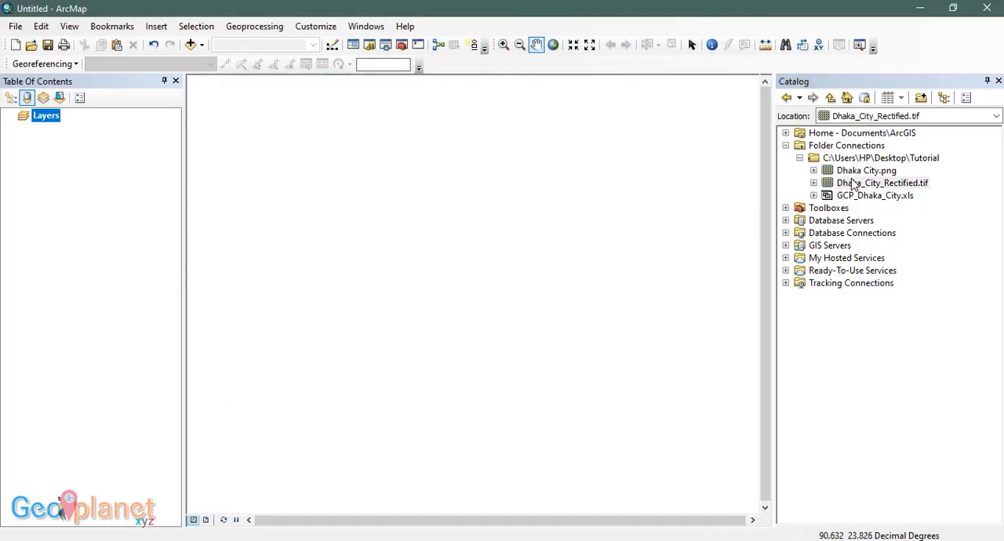
Step: Add Dhaka_City_Rectified.tif to the map and verify its source shows GCS_WGS_1984
left_click(882, 183)
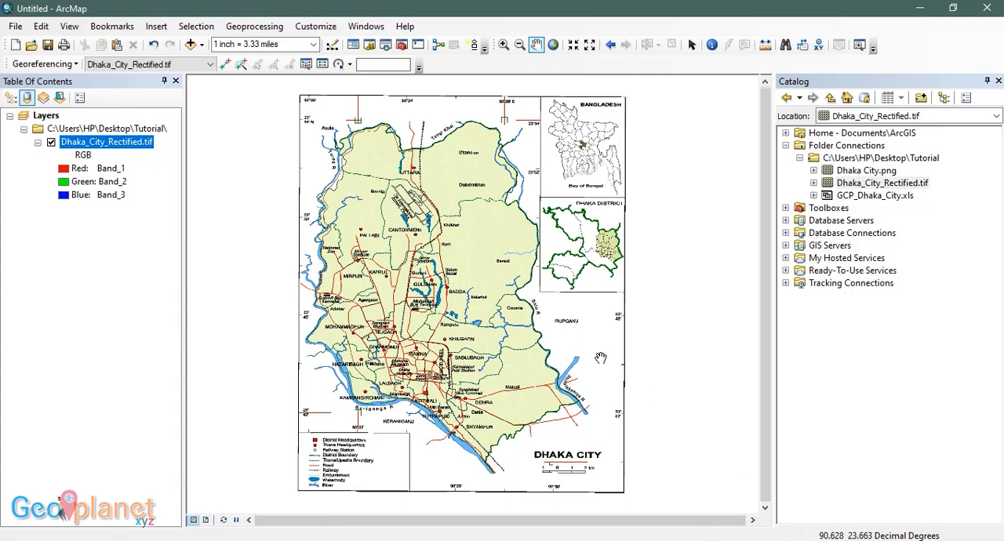
left_click_drag(600, 359, 863, 479)
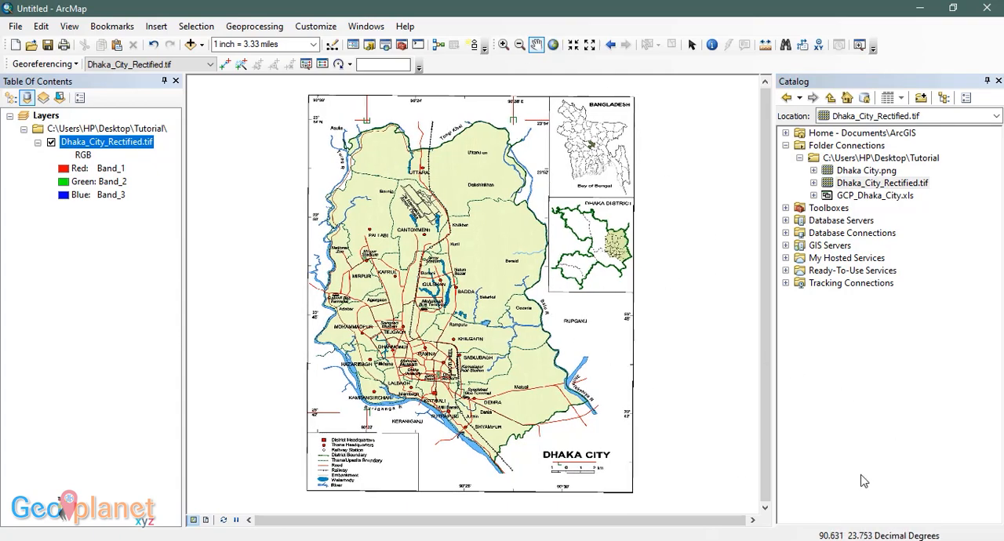
mouse_move(114, 153)
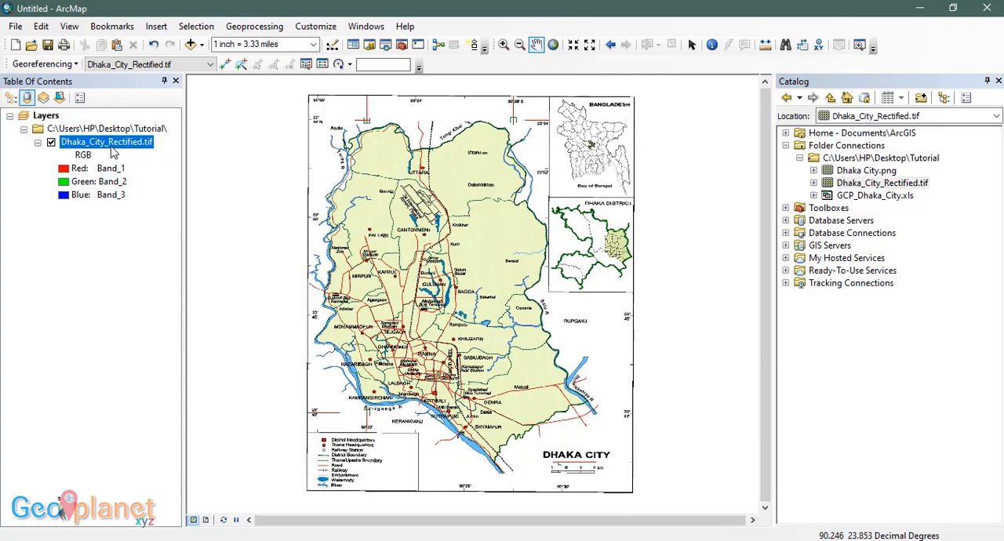
right_click(107, 142)
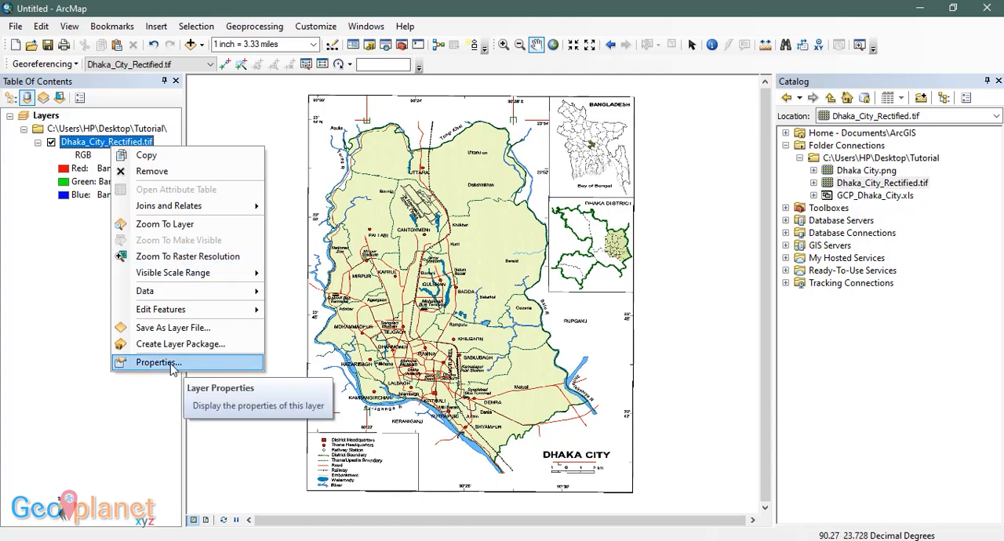
left_click(158, 362)
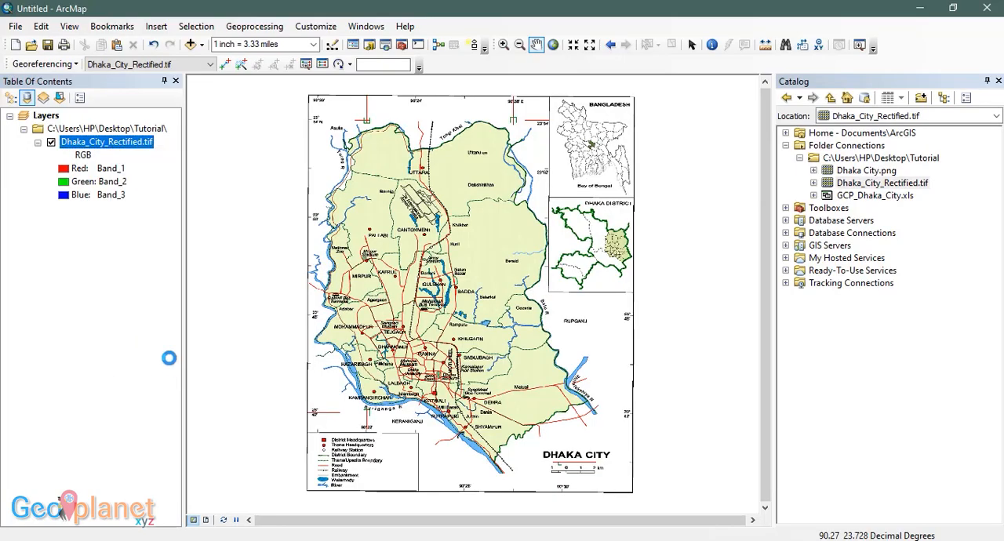
double_click(107, 141)
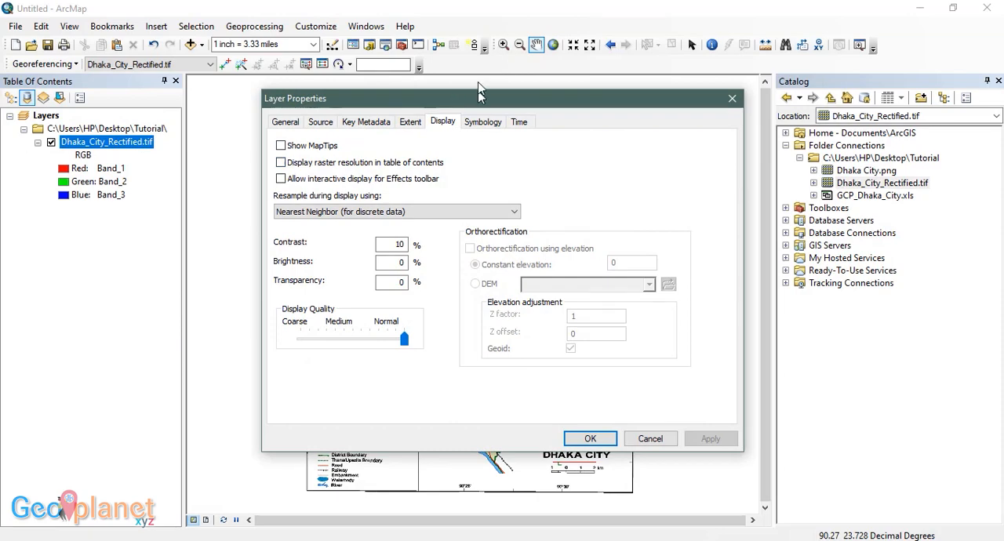
left_click(320, 122)
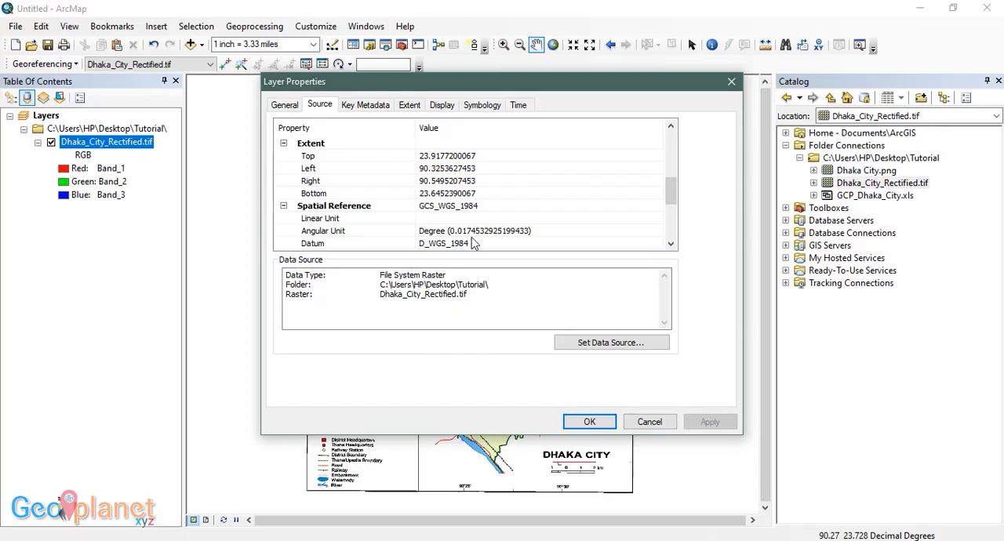
left_click(589, 421)
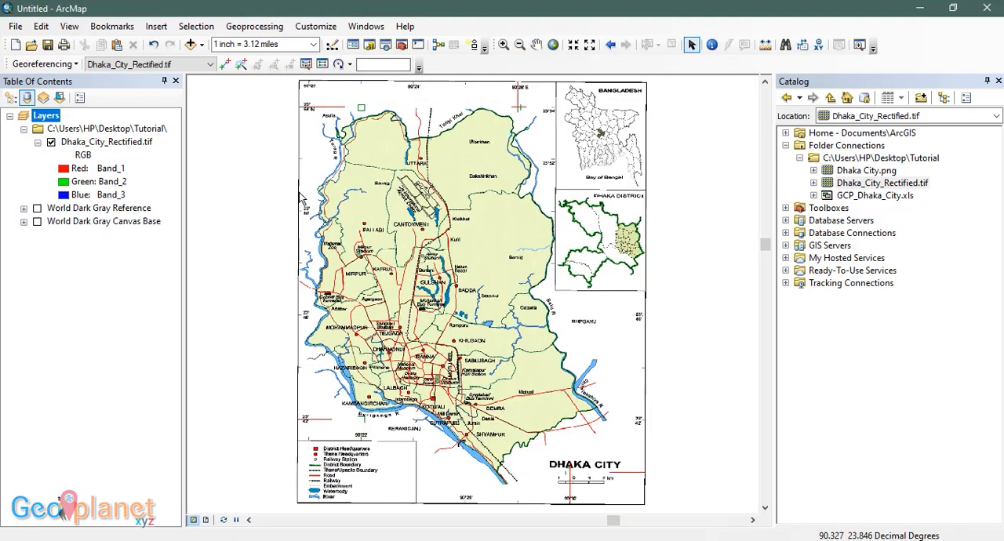
Step: Add the Dark Gray Canvas basemap and switch on its Reference and Canvas Base layers
left_click(202, 44)
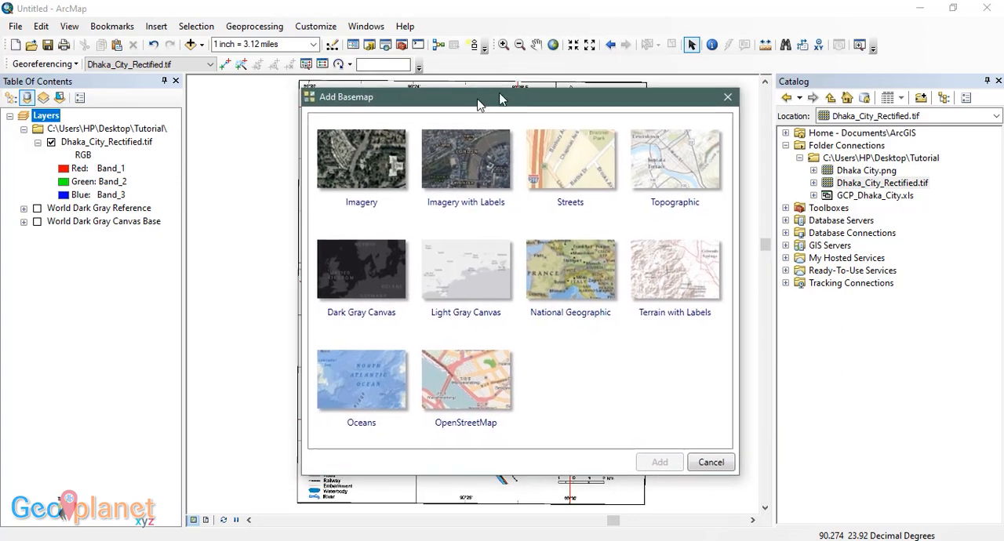
left_click_drag(503, 97, 526, 83)
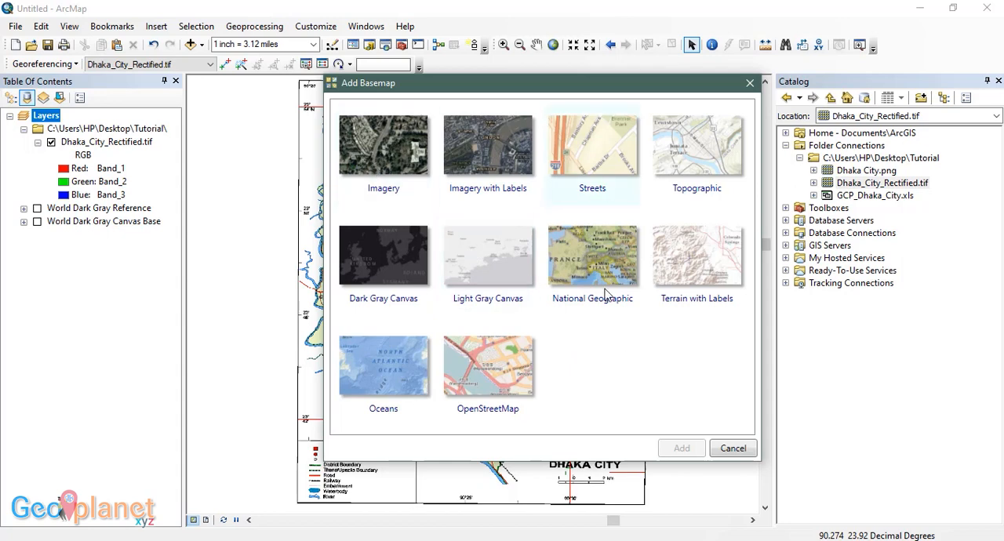
mouse_move(613, 343)
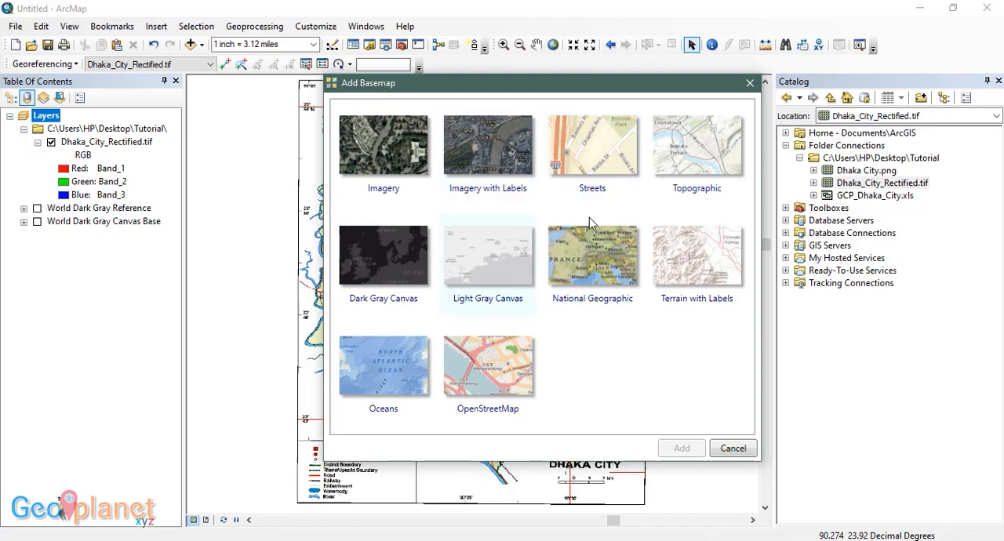
mouse_move(604, 96)
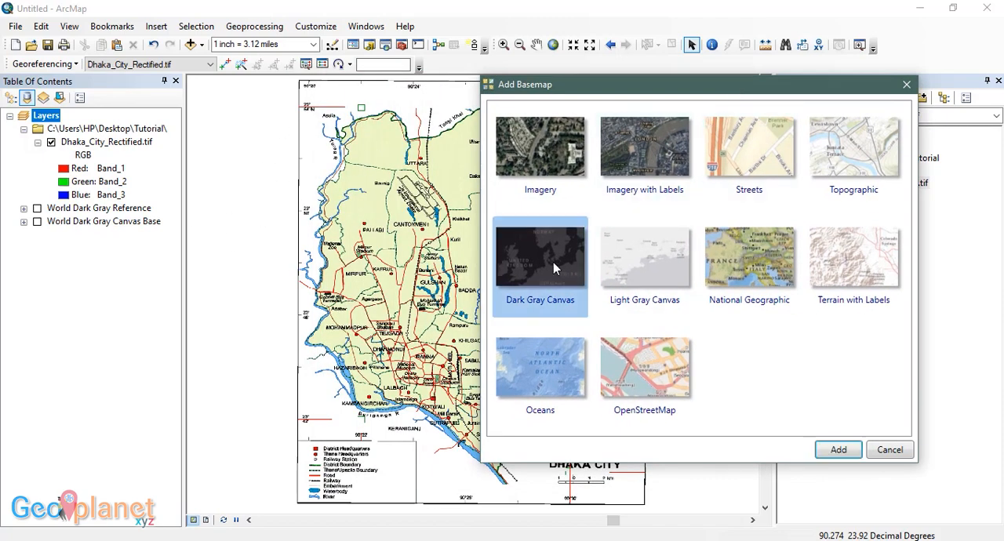
mouse_move(559, 309)
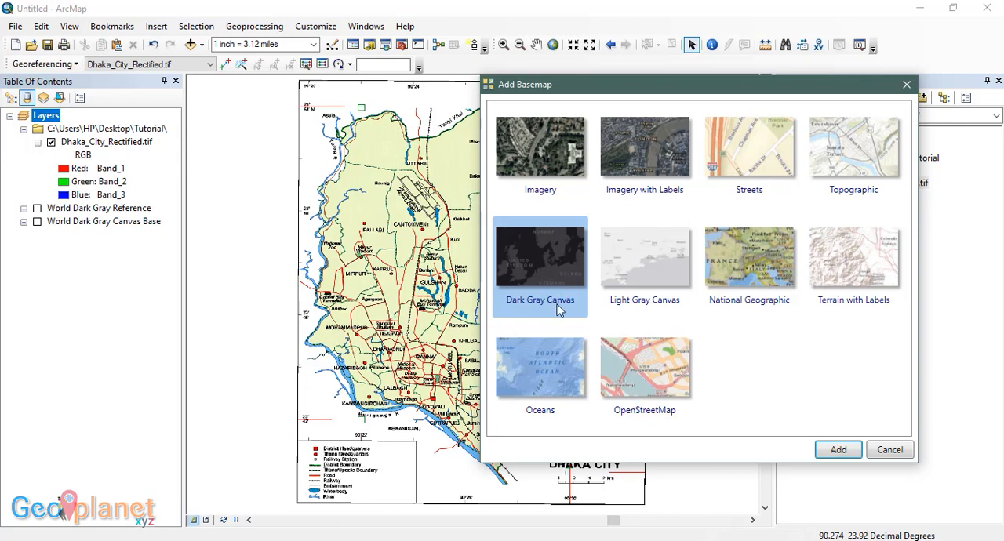
mouse_move(86, 228)
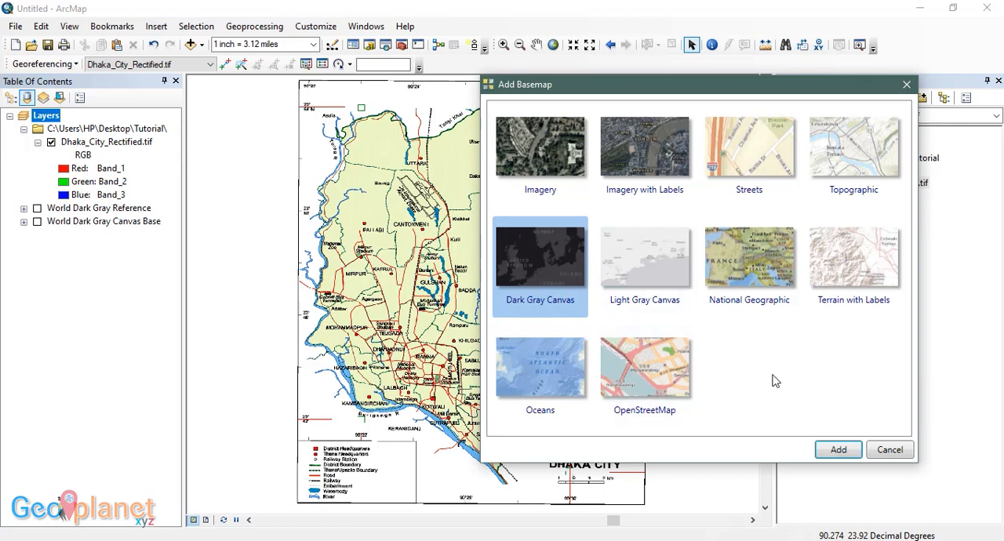
left_click(890, 450)
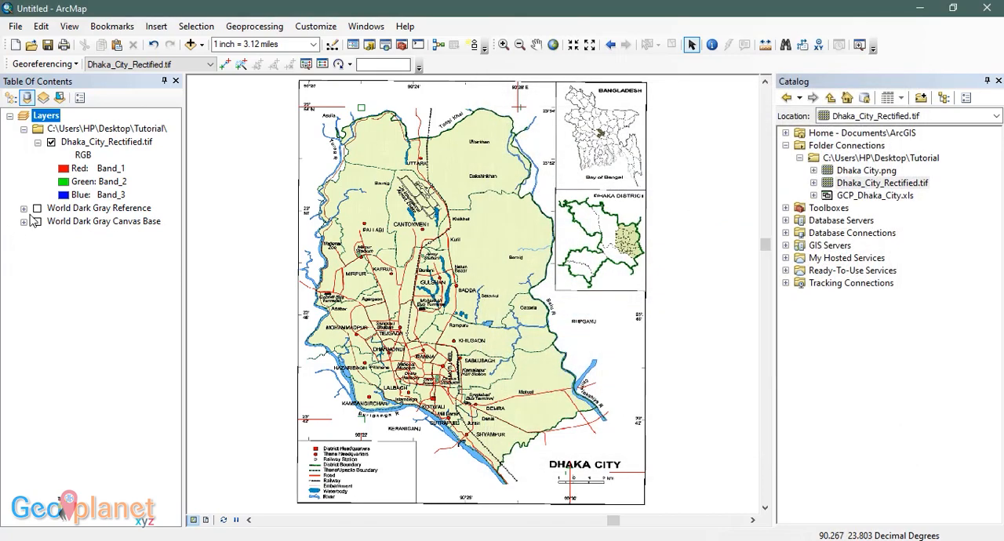
left_click(37, 208)
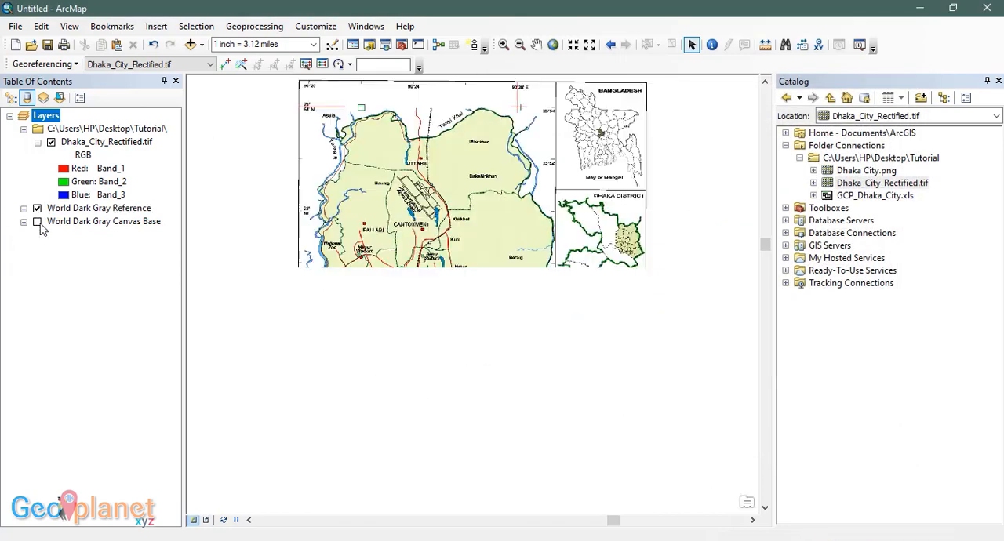
left_click(36, 221)
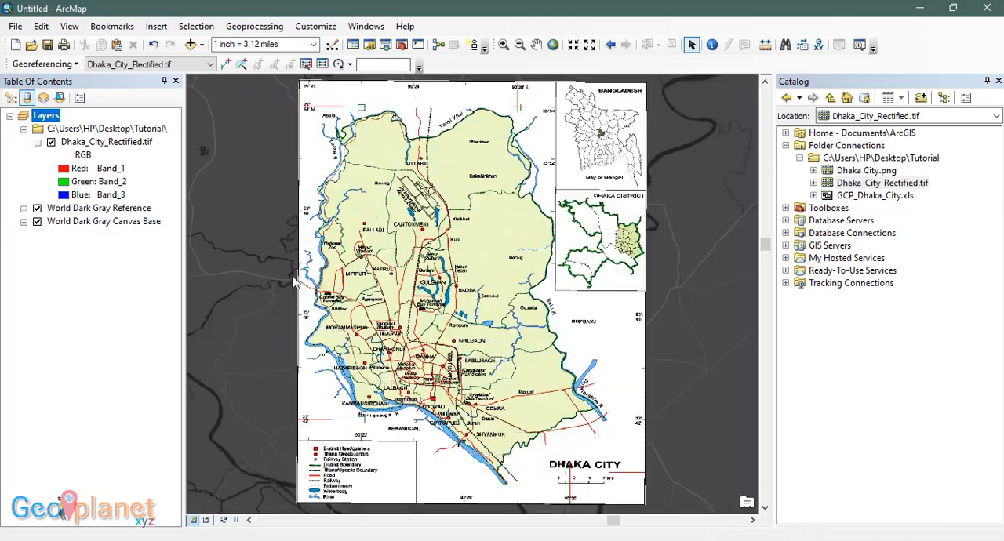